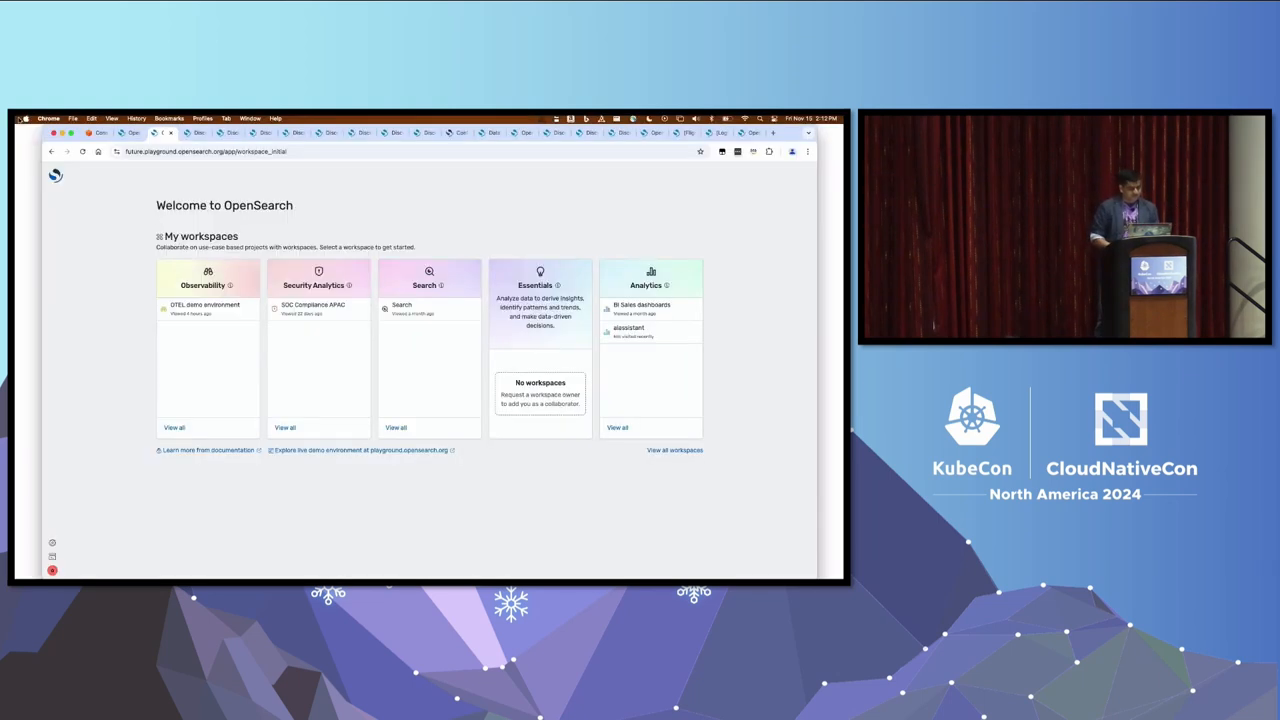
{"action": "mouse_move", "coordinate": [476, 230]}
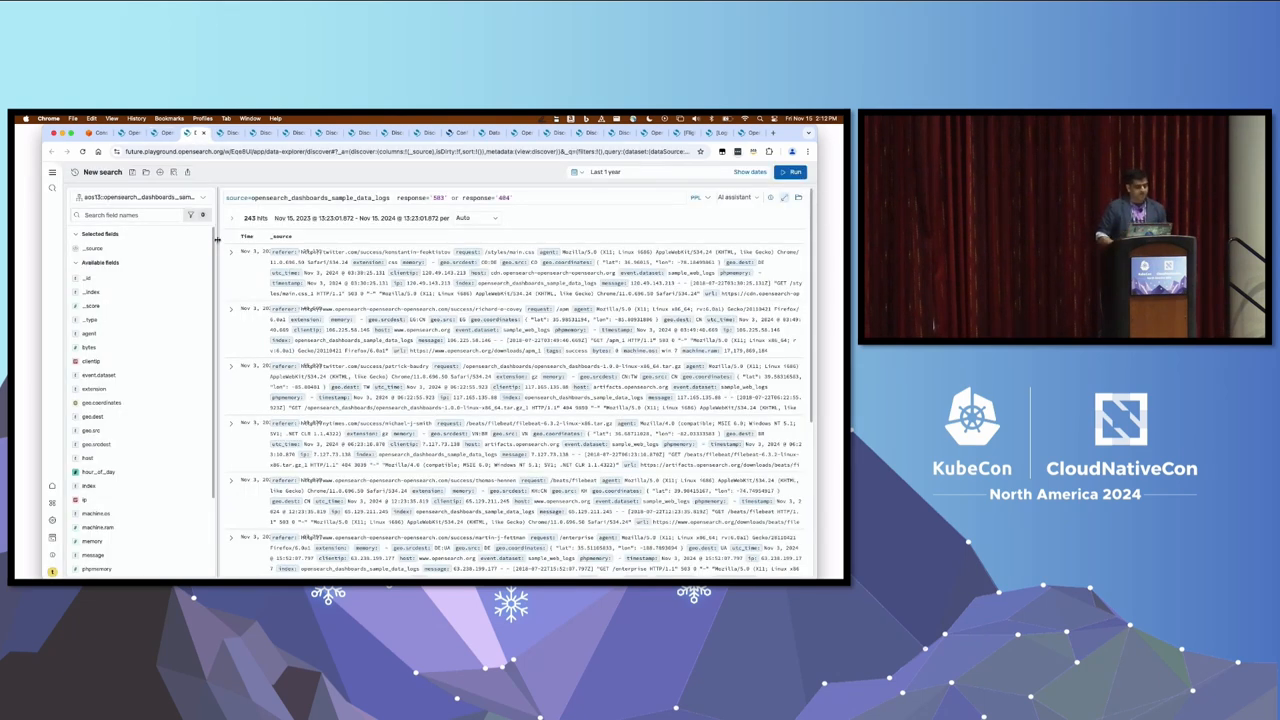
Switch to the Kubecon-2024 workspace's Discover and bring up the Select data dialog
{"action": "left_click", "coordinate": [54, 172]}
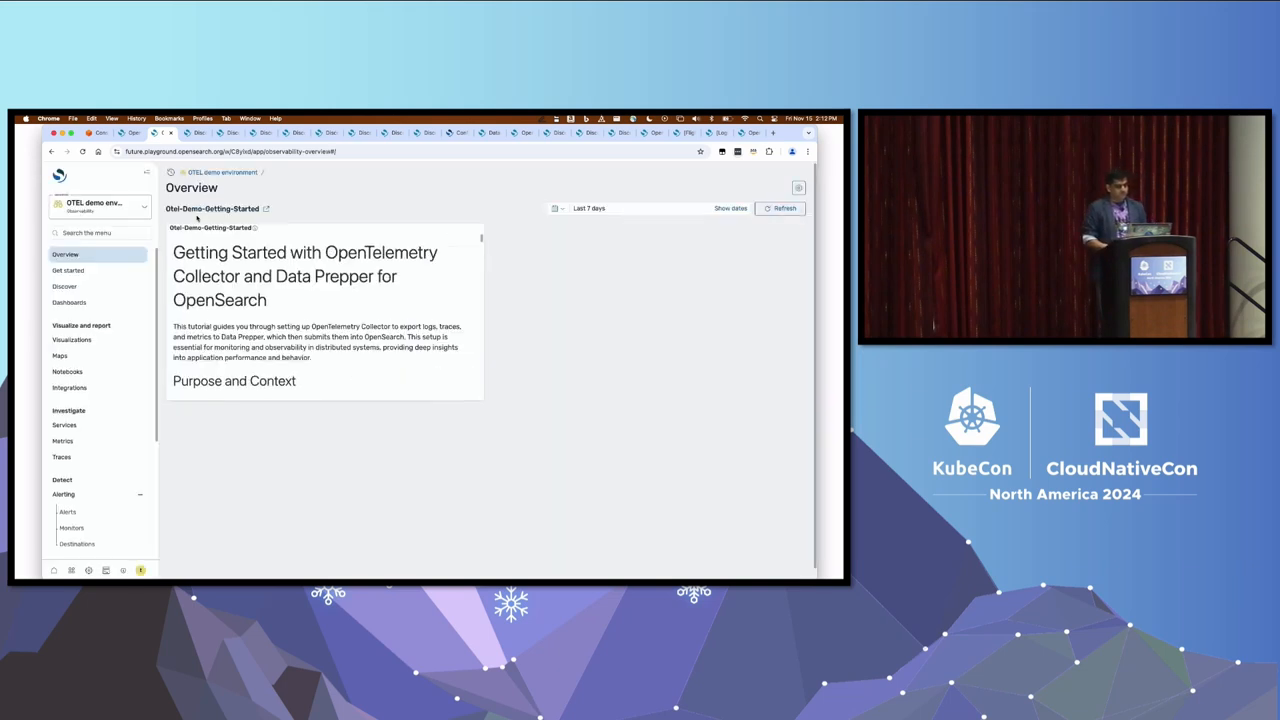
{"action": "left_click", "coordinate": [64, 286]}
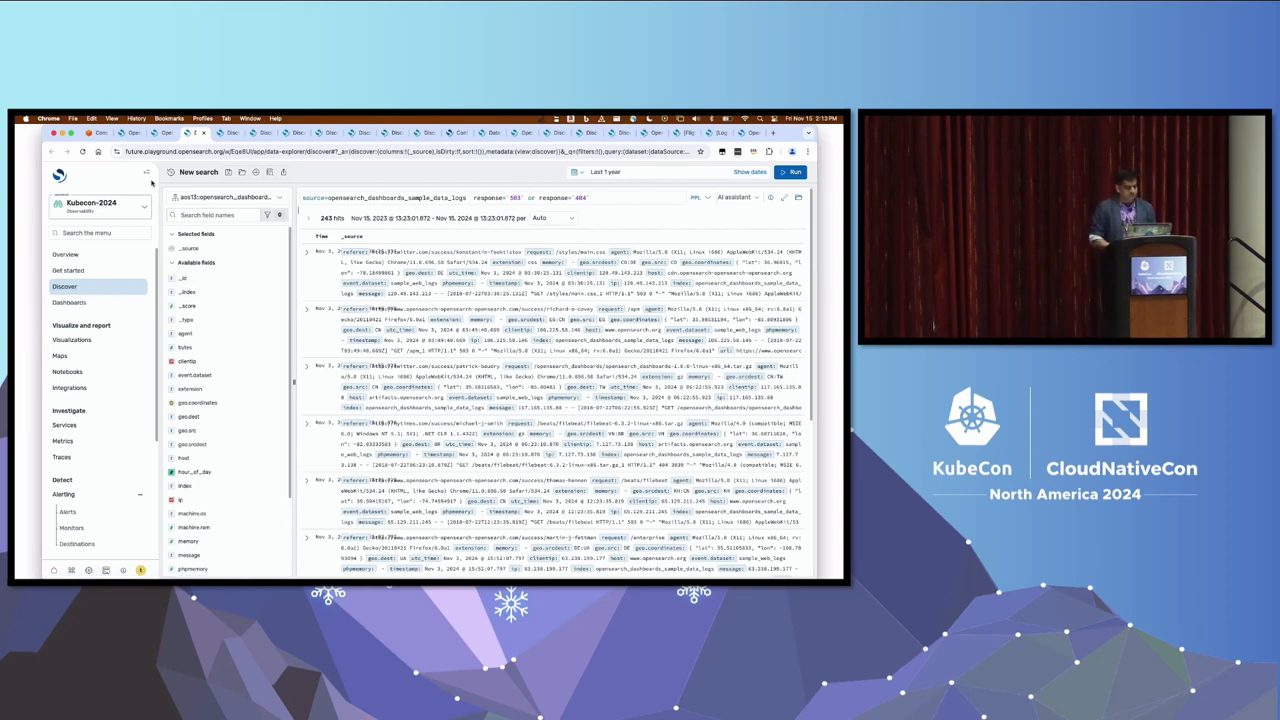
{"action": "left_click", "coordinate": [52, 172]}
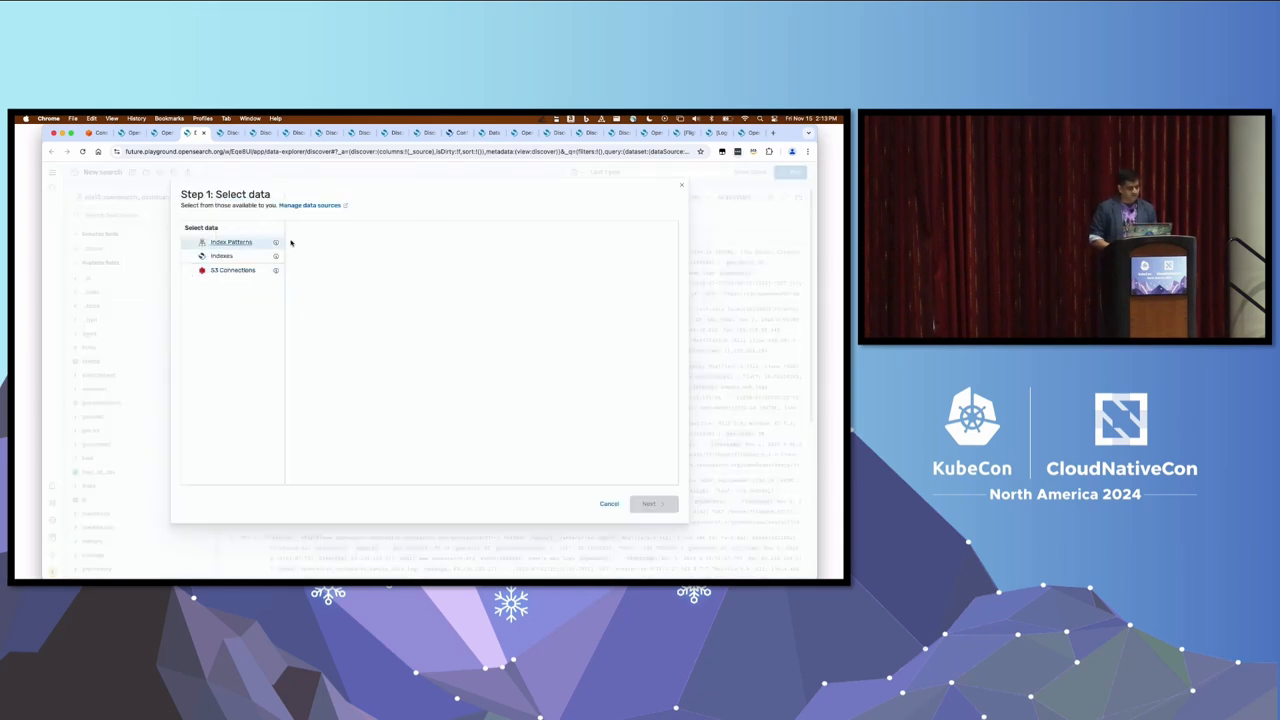
Browse the Indexes and S3 Connections source lists, then cancel the data selection dialog
{"action": "left_click", "coordinate": [220, 256]}
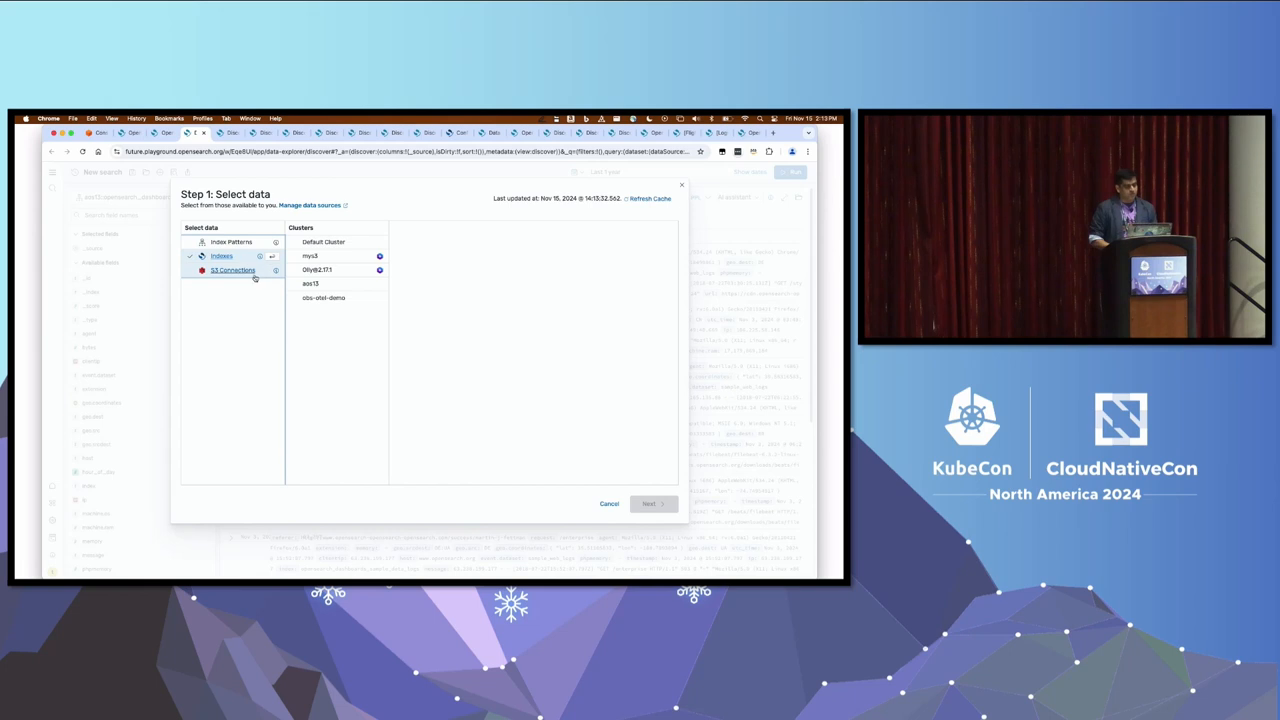
{"action": "left_click", "coordinate": [232, 270]}
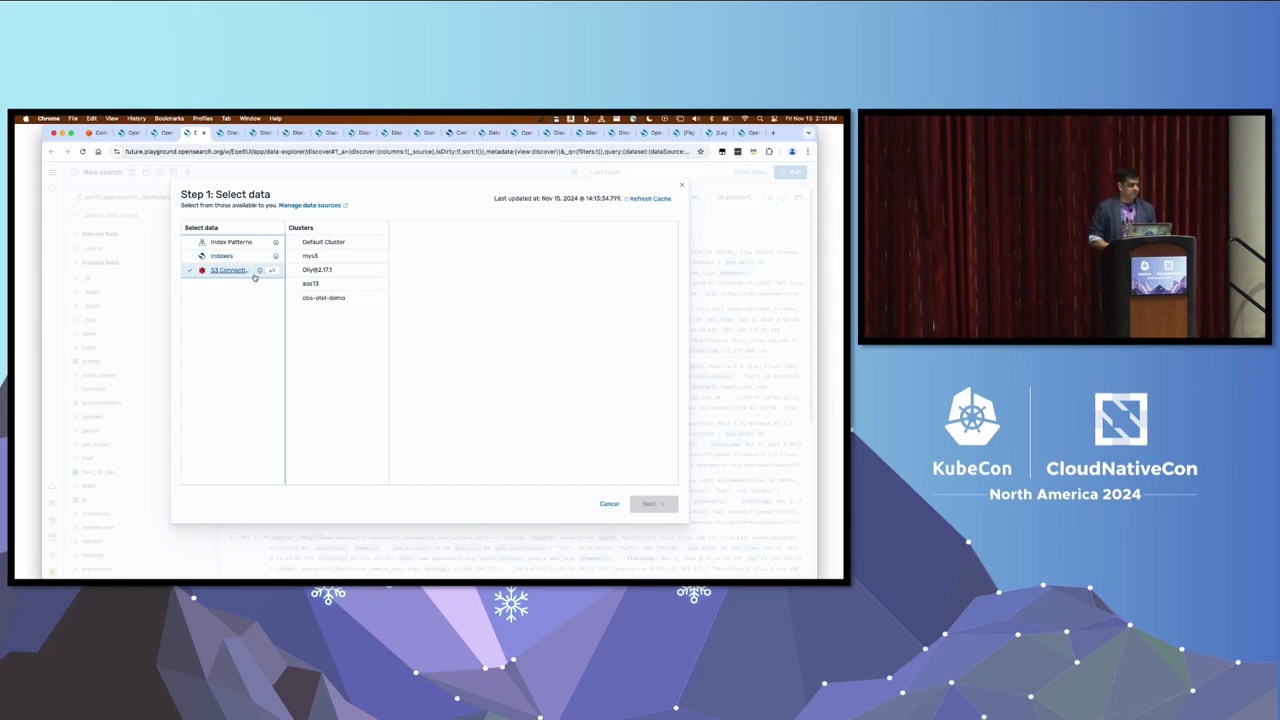
{"action": "left_click", "coordinate": [220, 256]}
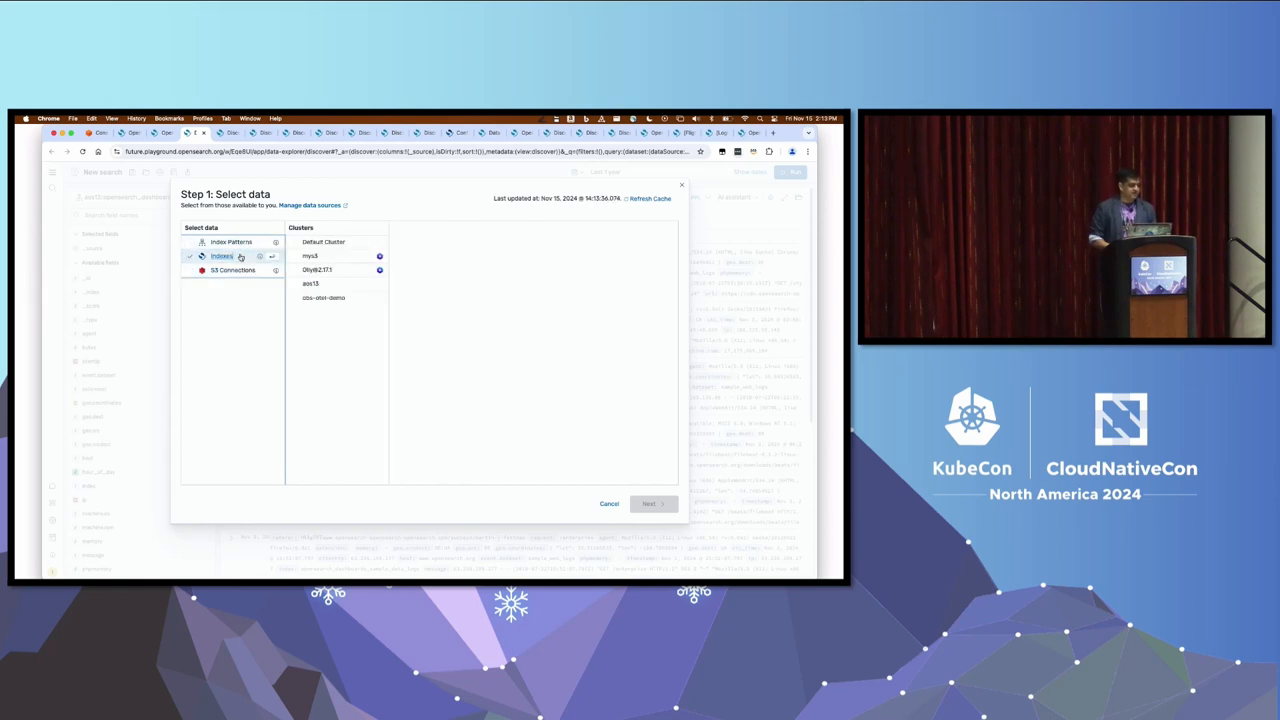
{"action": "mouse_move", "coordinate": [608, 504]}
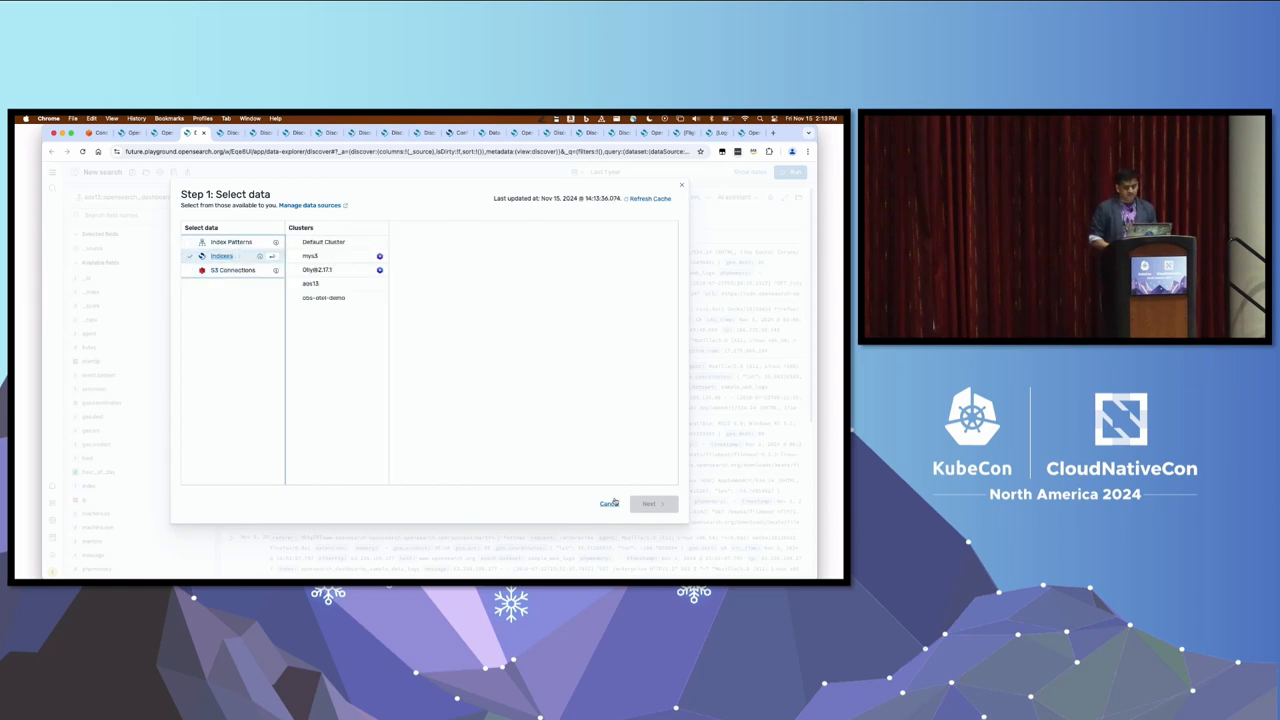
{"action": "left_click", "coordinate": [648, 504]}
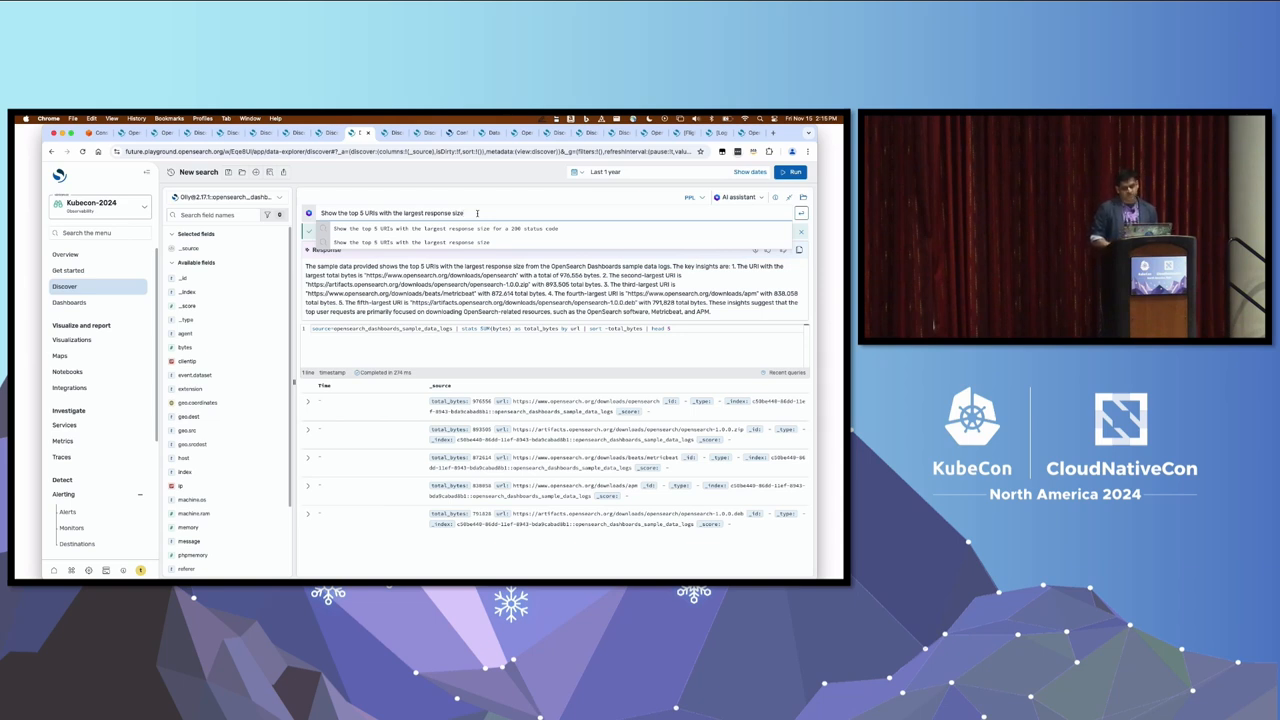
Expand the AI response and focus the assistant bar for the total-bytes-by-event-category question
{"action": "left_click", "coordinate": [800, 232]}
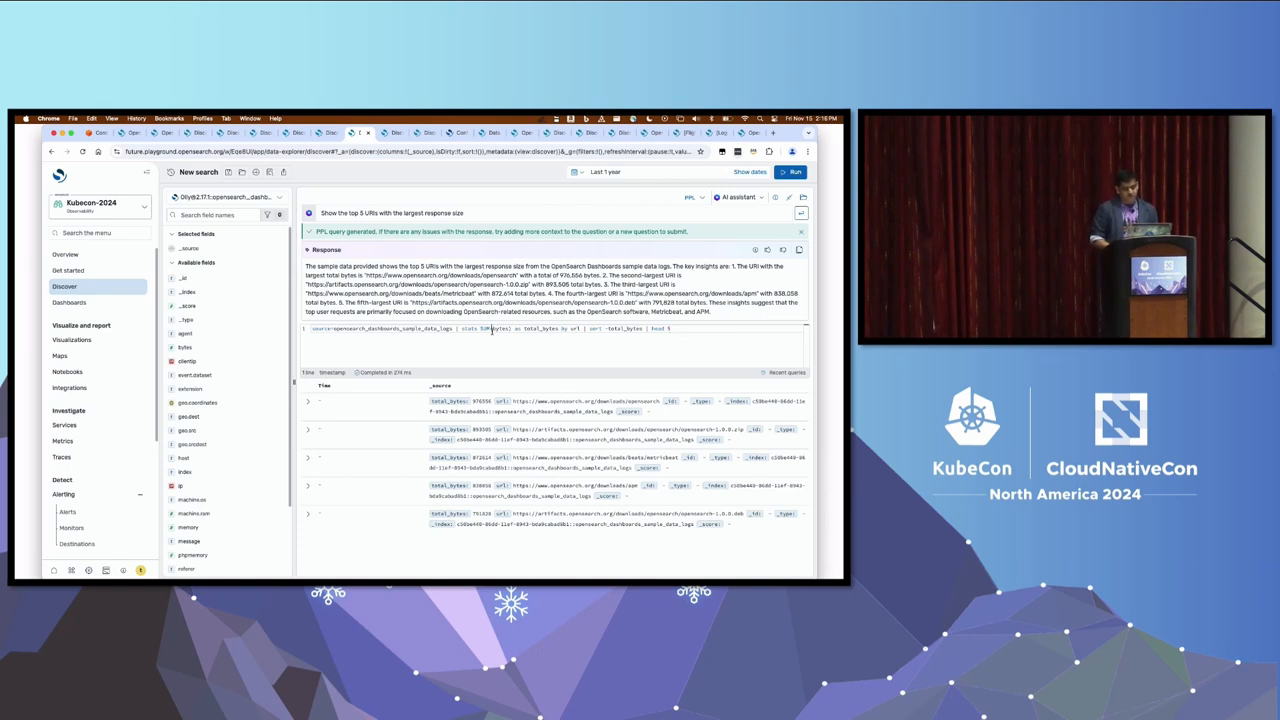
{"action": "double_click", "coordinate": [540, 328]}
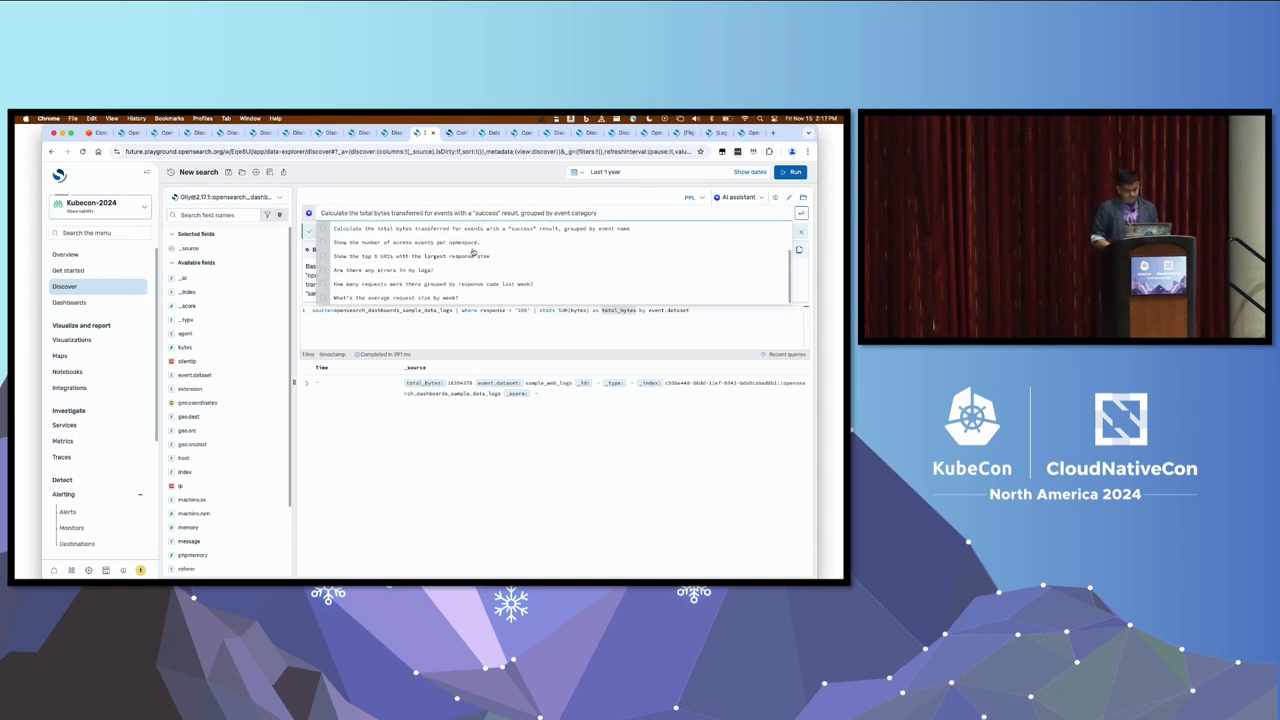
Ask the assistant whether the logs contain errors, regenerate its summary, then move to the multiple data sources docs tab
{"action": "left_click", "coordinate": [392, 270]}
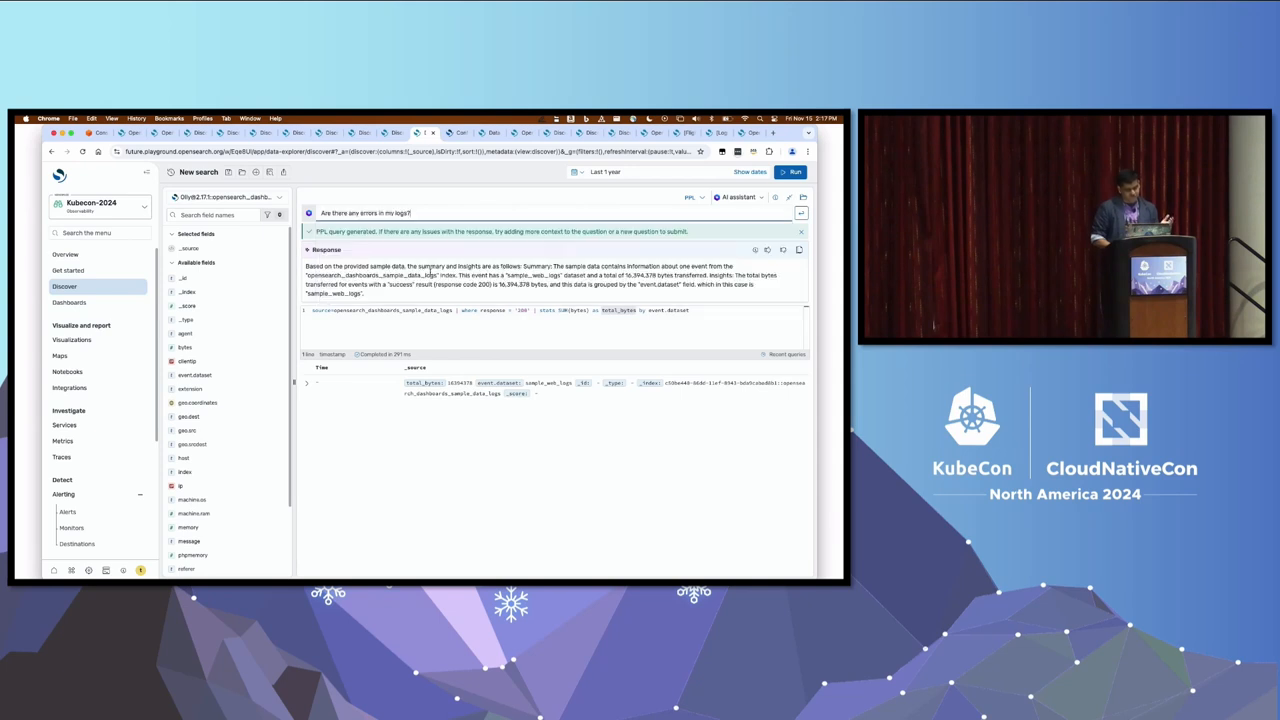
{"action": "left_click", "coordinate": [802, 214]}
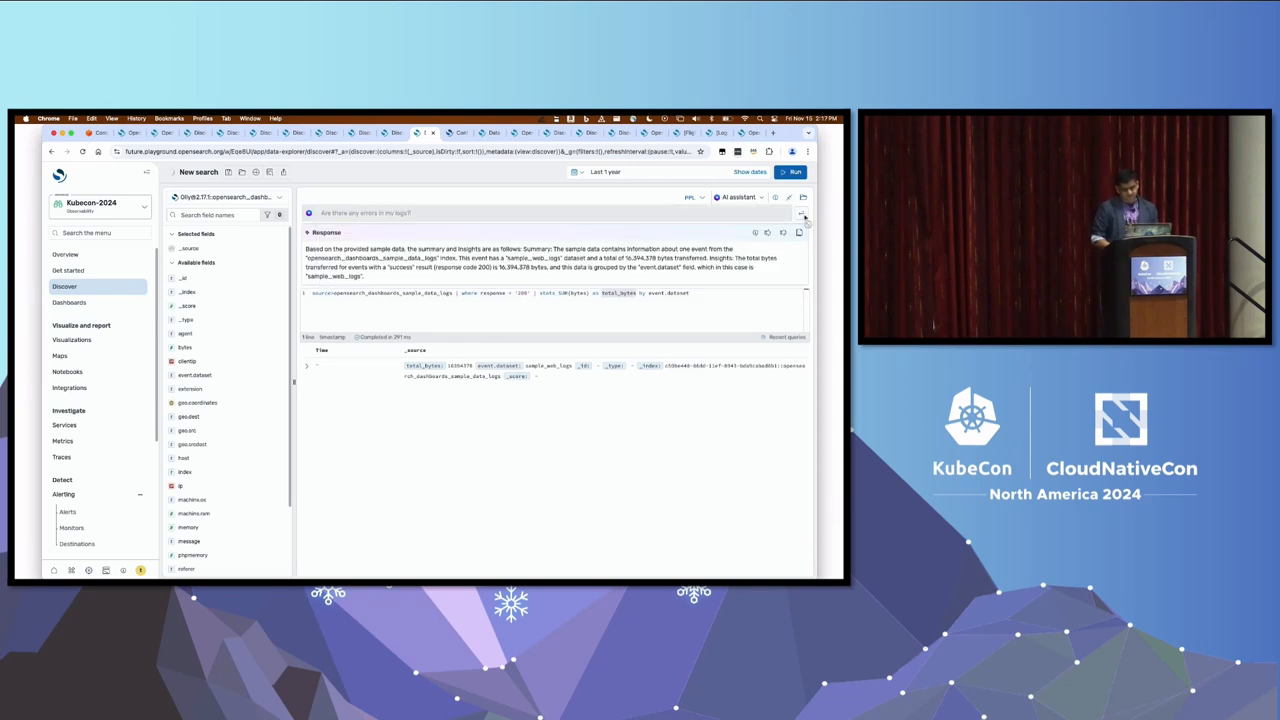
{"action": "left_click", "coordinate": [802, 212]}
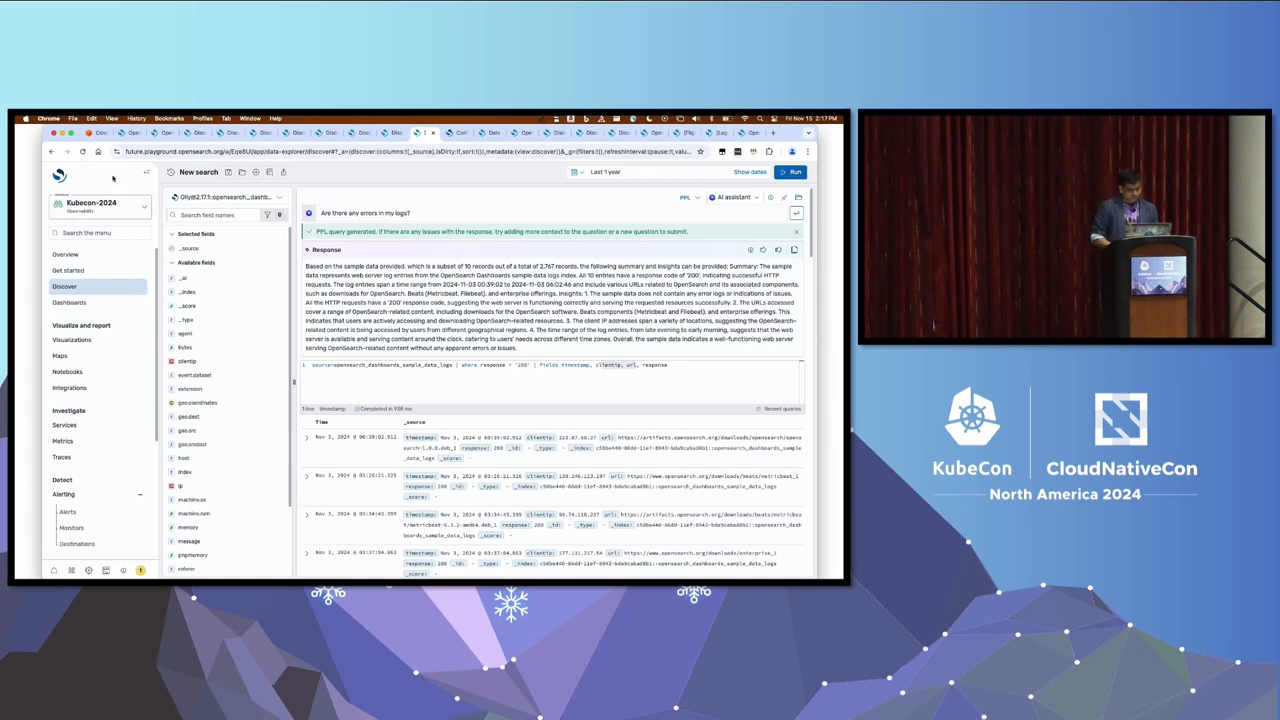
{"action": "left_click", "coordinate": [84, 152]}
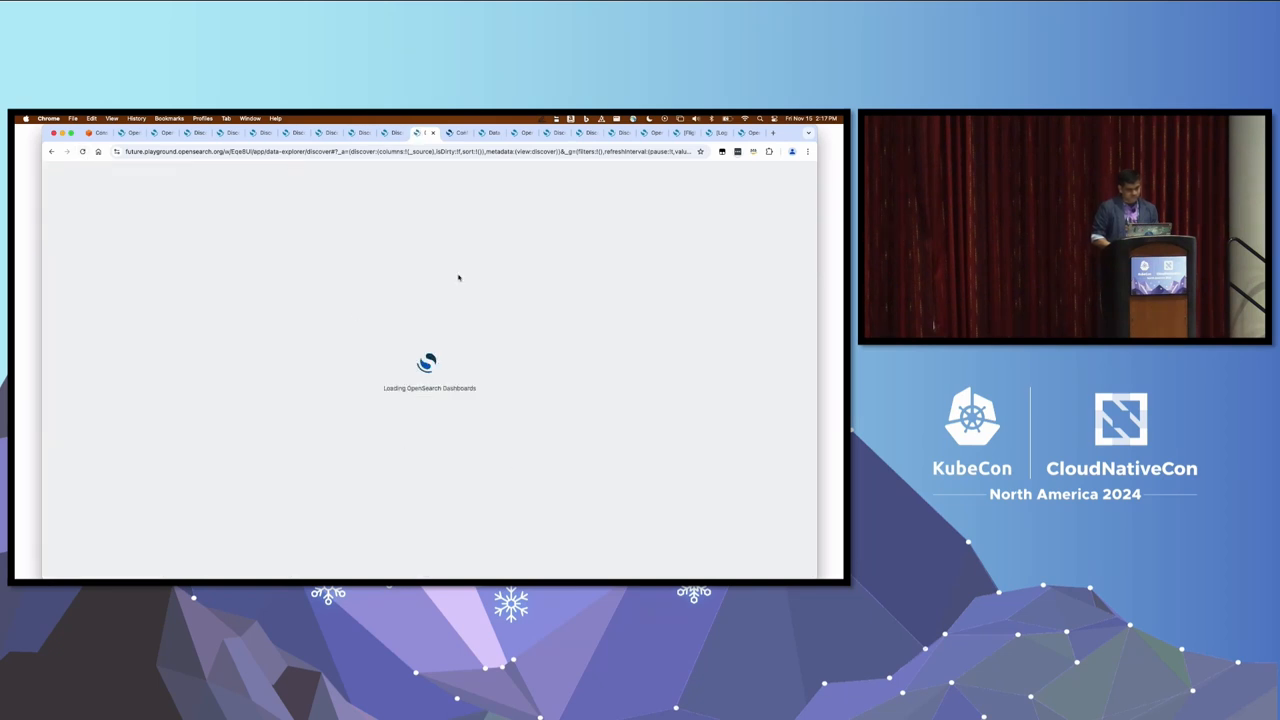
{"action": "mouse_move", "coordinate": [452, 312]}
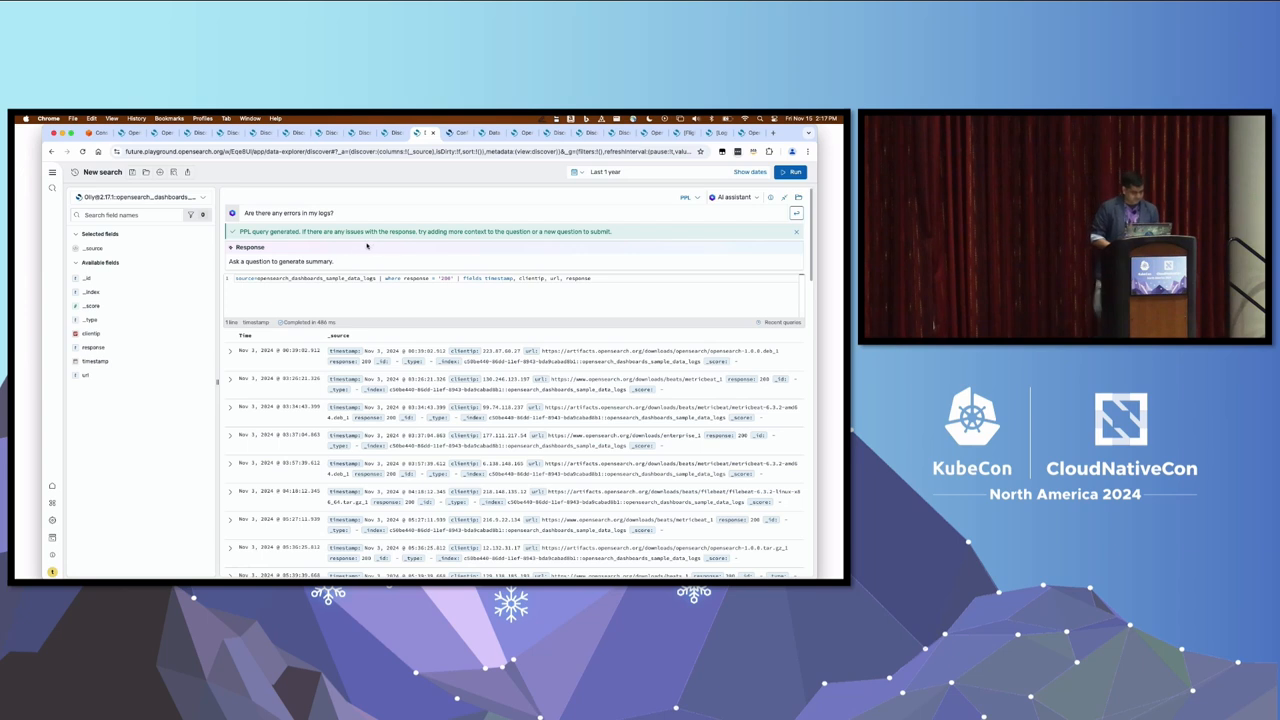
{"action": "mouse_move", "coordinate": [426, 198]}
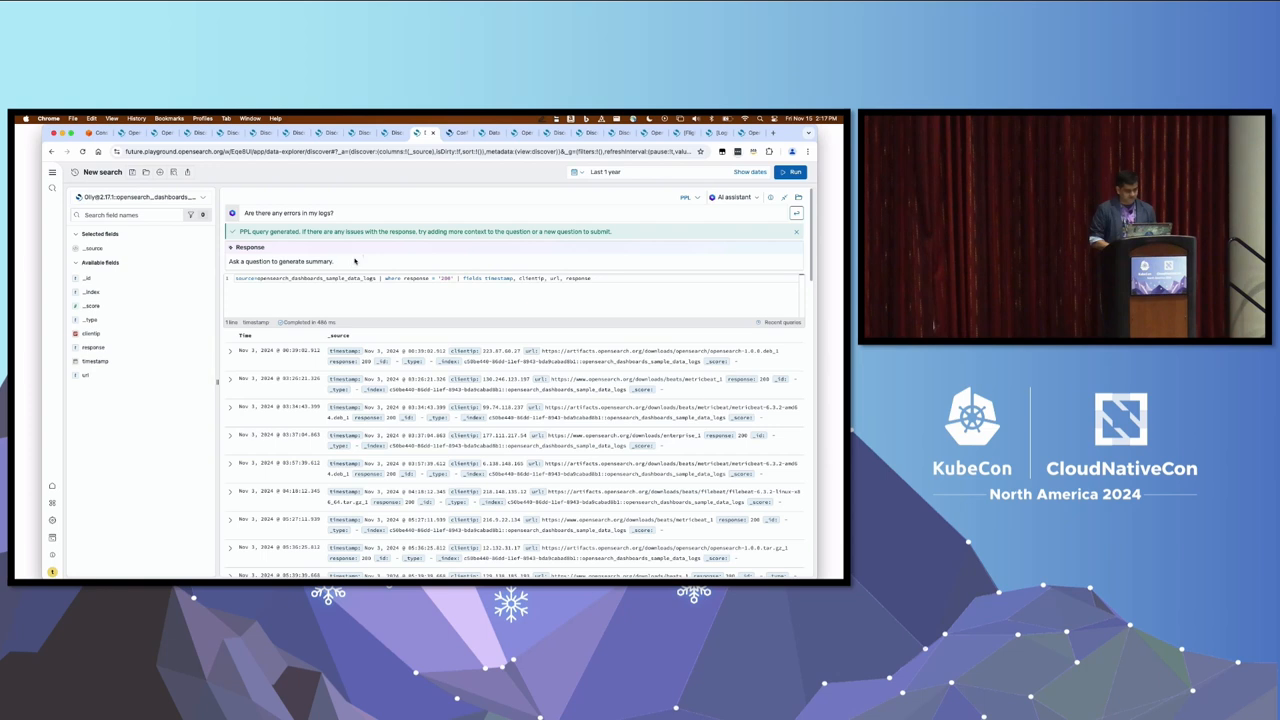
{"action": "mouse_move", "coordinate": [400, 204]}
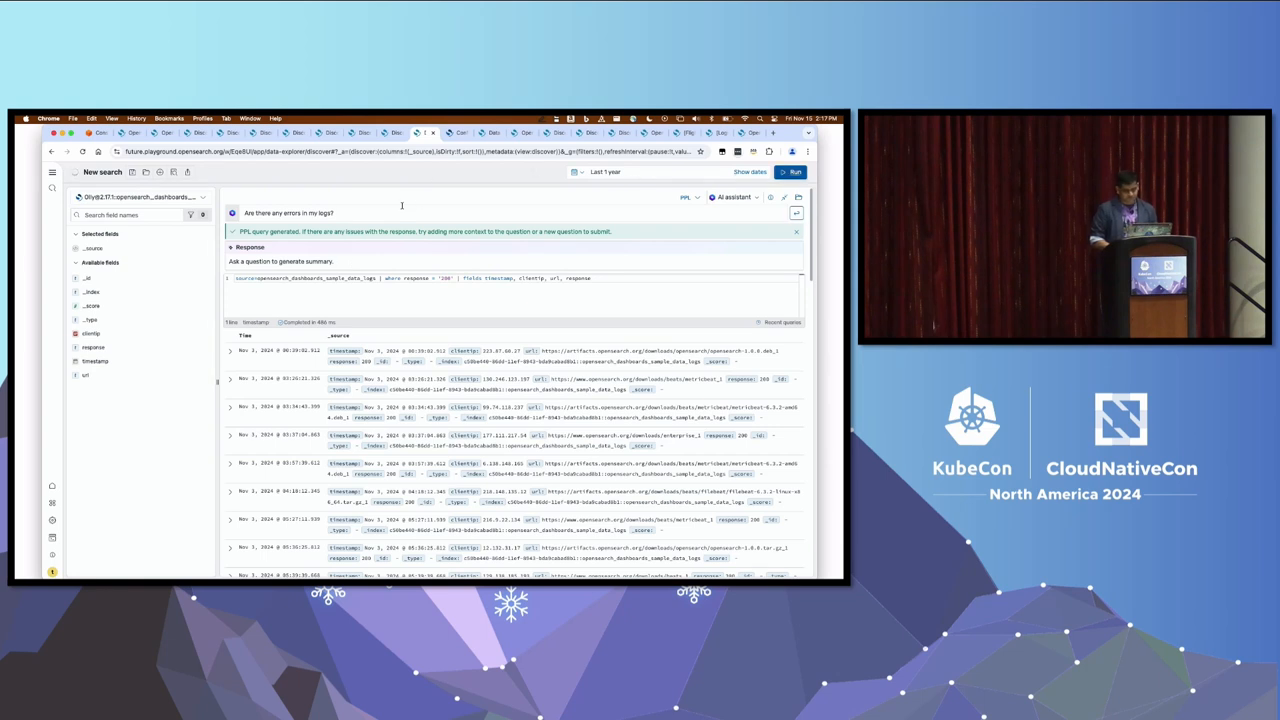
{"action": "left_click", "coordinate": [450, 132]}
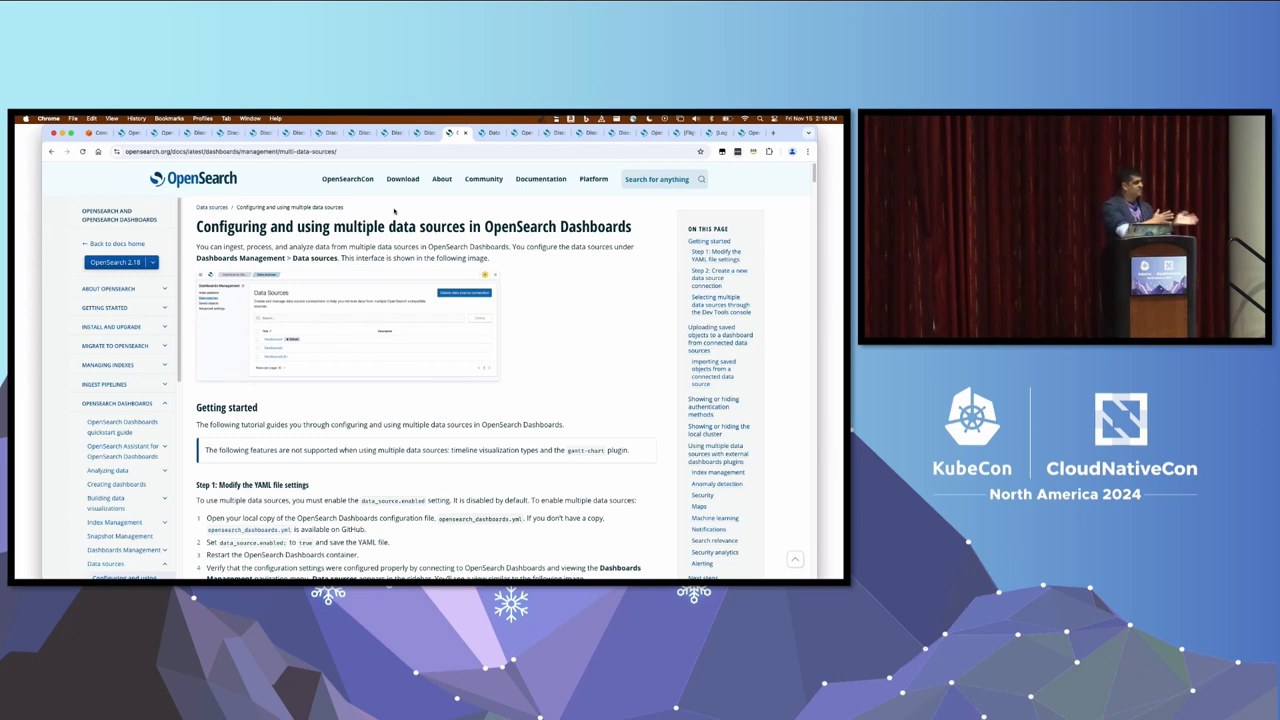
Scroll through the docs' Getting started section and back up
{"action": "scroll", "scroll_direction": "down", "scroll_amount": 3}
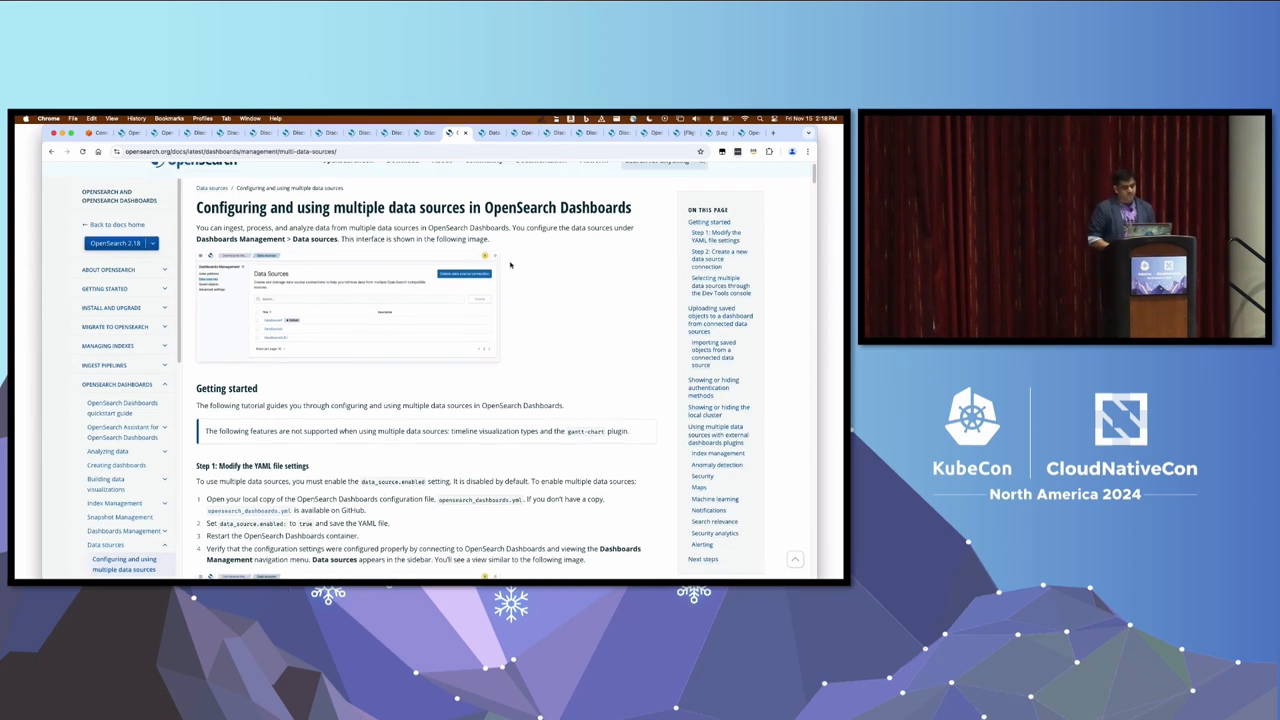
{"action": "scroll", "scroll_direction": "up", "scroll_amount": 3}
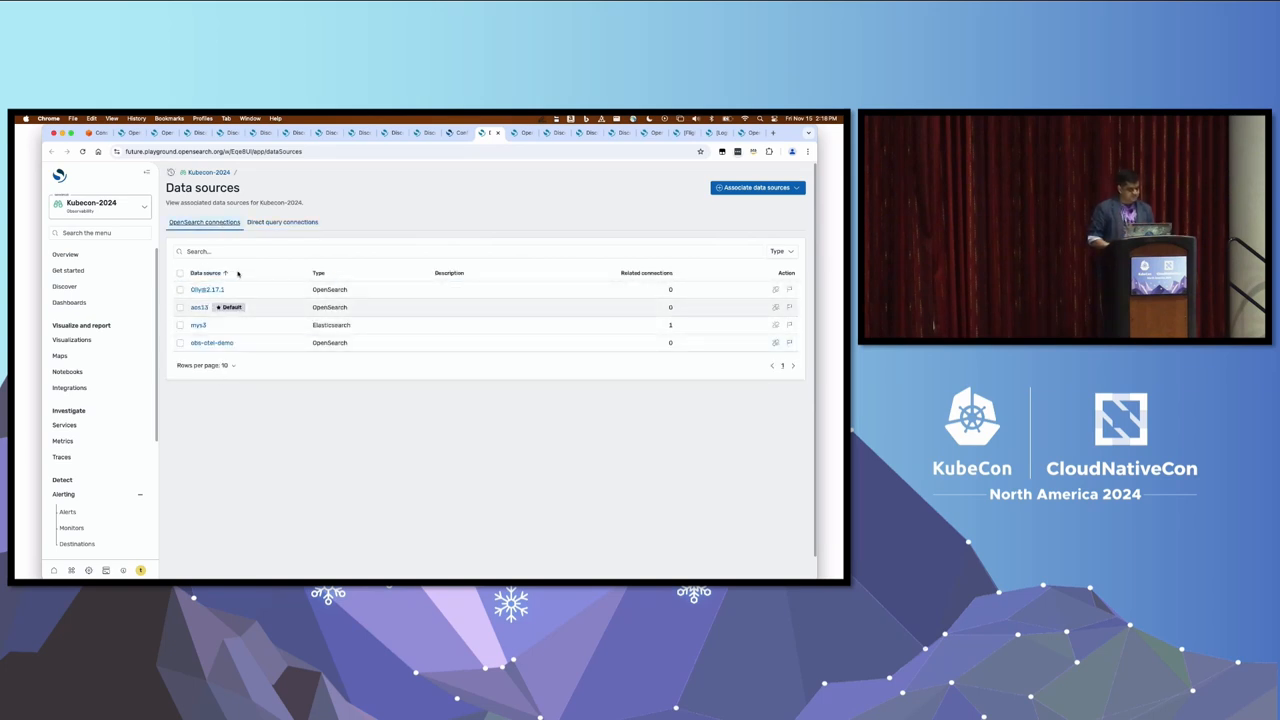
Show Direct query connections and expand a connection to reveal its nested Amazon S3 source
{"action": "left_click", "coordinate": [284, 222]}
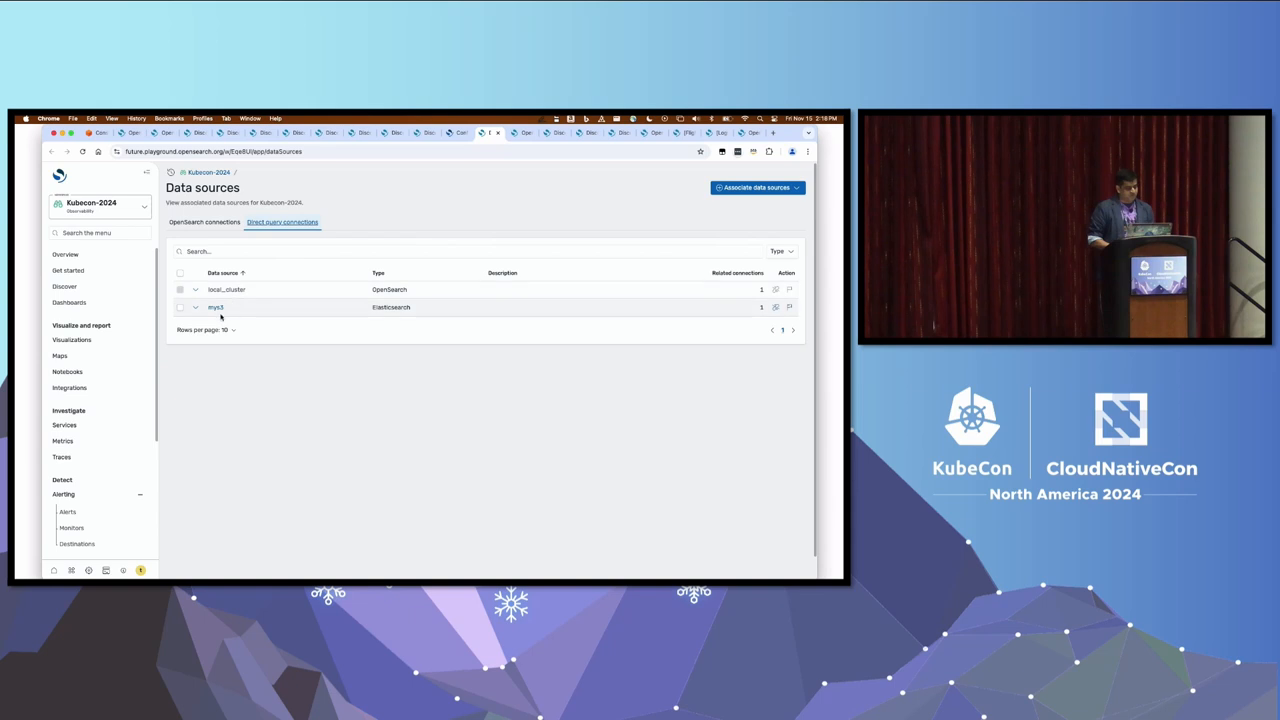
{"action": "left_click", "coordinate": [196, 308]}
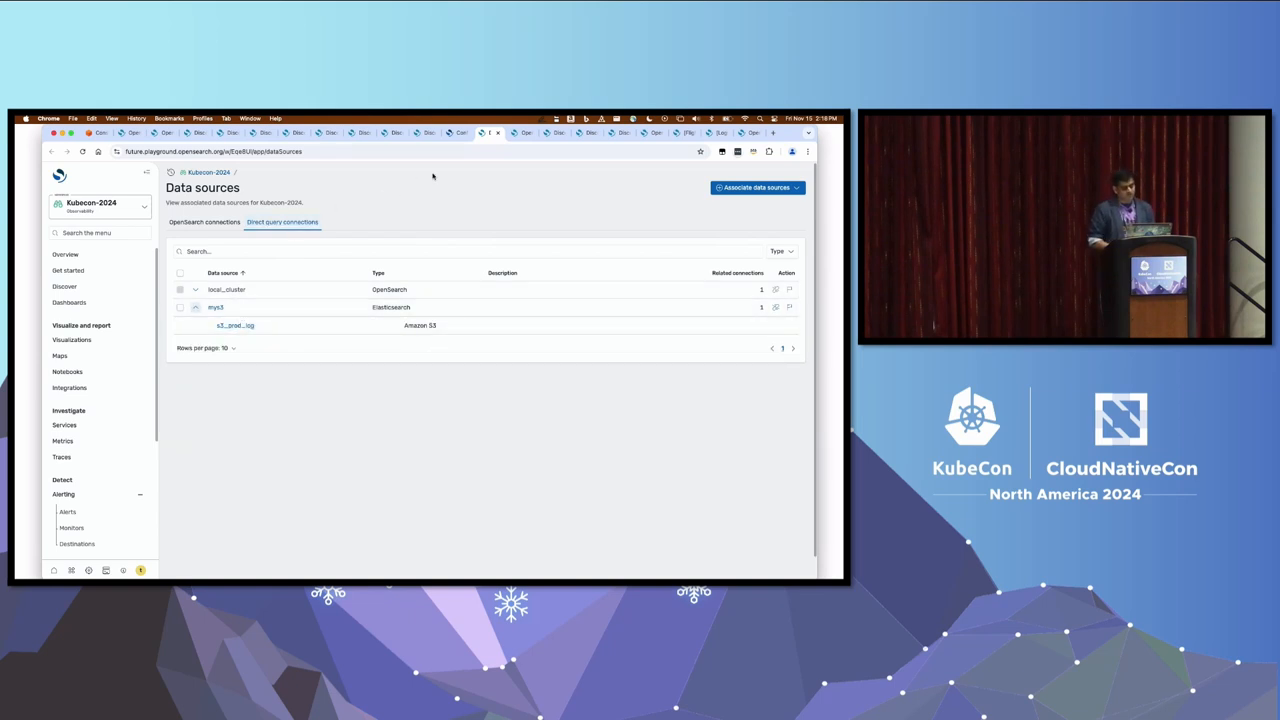
{"action": "left_click", "coordinate": [236, 324]}
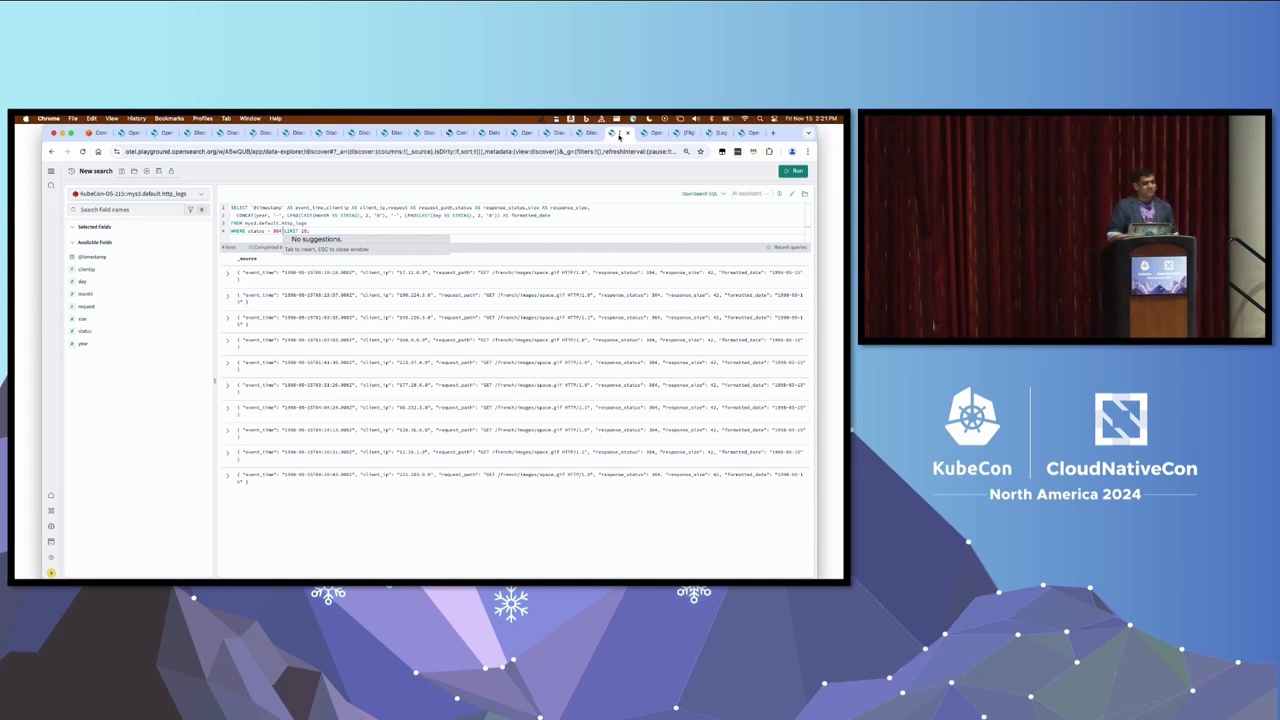
Open the '[Logs] Per-IP Error Analysis by Host' saved search, then head to Integrations
{"action": "left_click", "coordinate": [704, 192]}
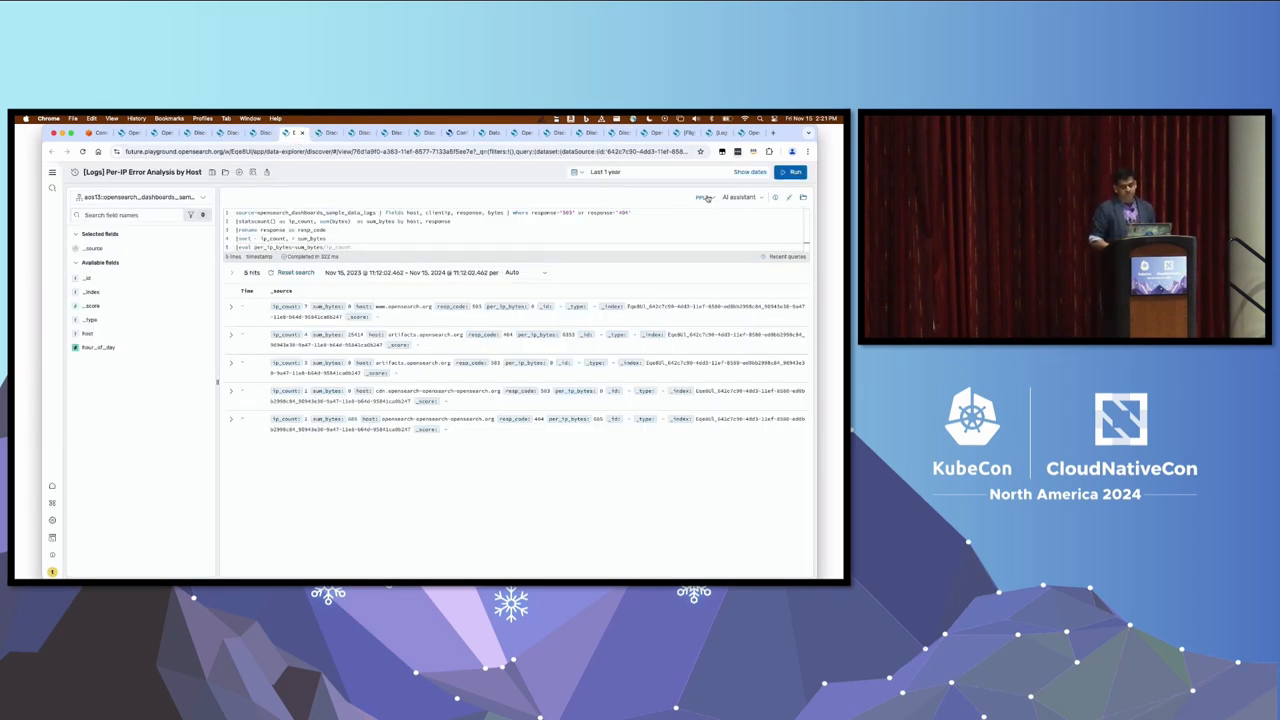
{"action": "left_click", "coordinate": [704, 198]}
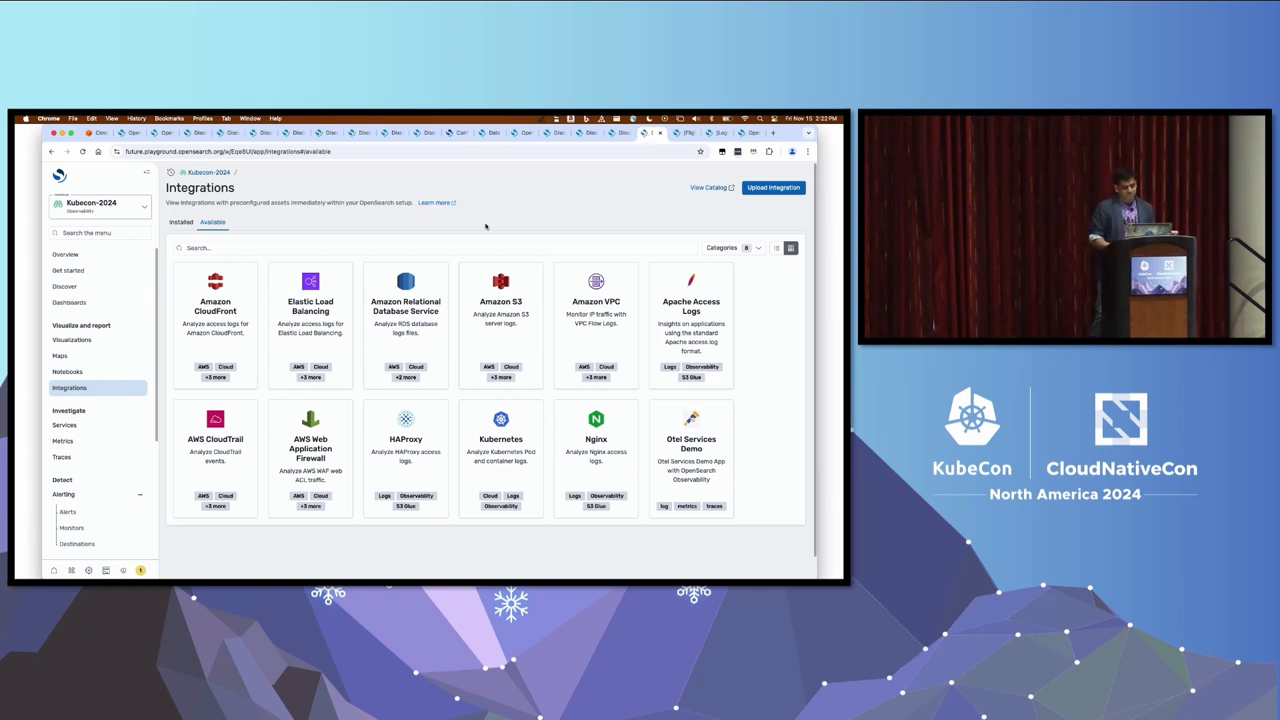
{"action": "mouse_move", "coordinate": [772, 188]}
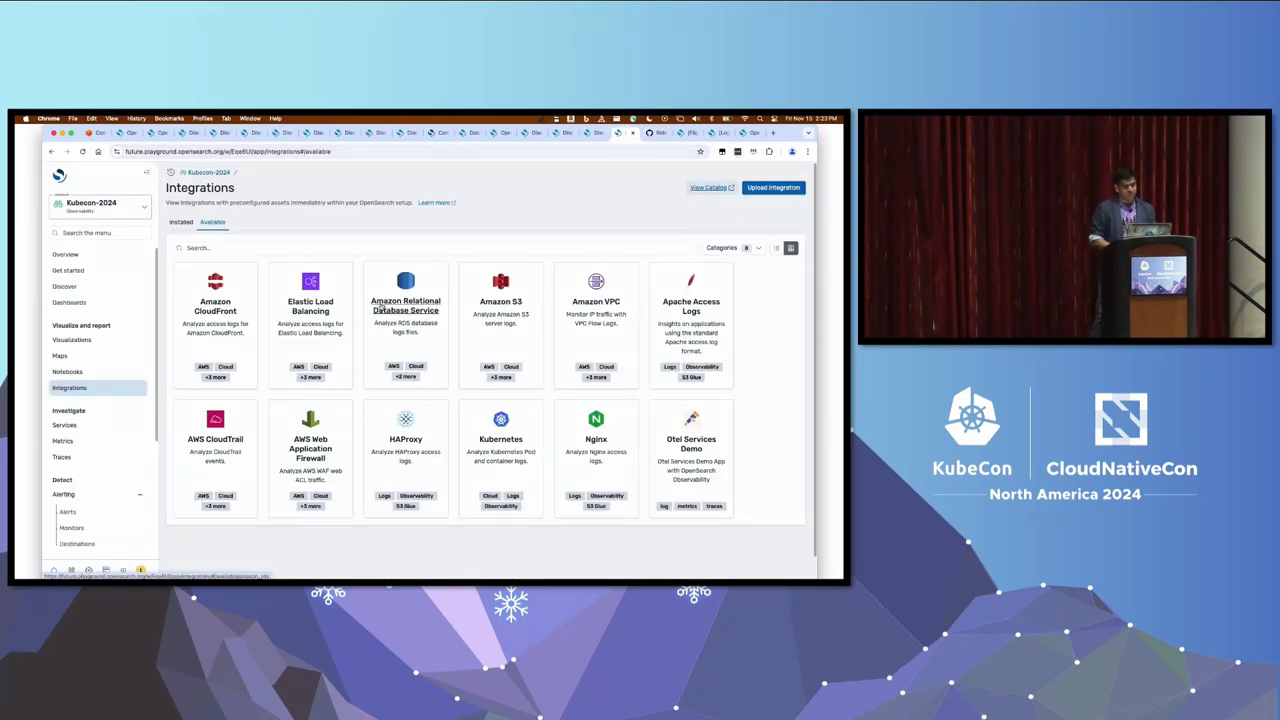
Open the HAProxy integration card and scroll through its Assets list
{"action": "left_click", "coordinate": [404, 440]}
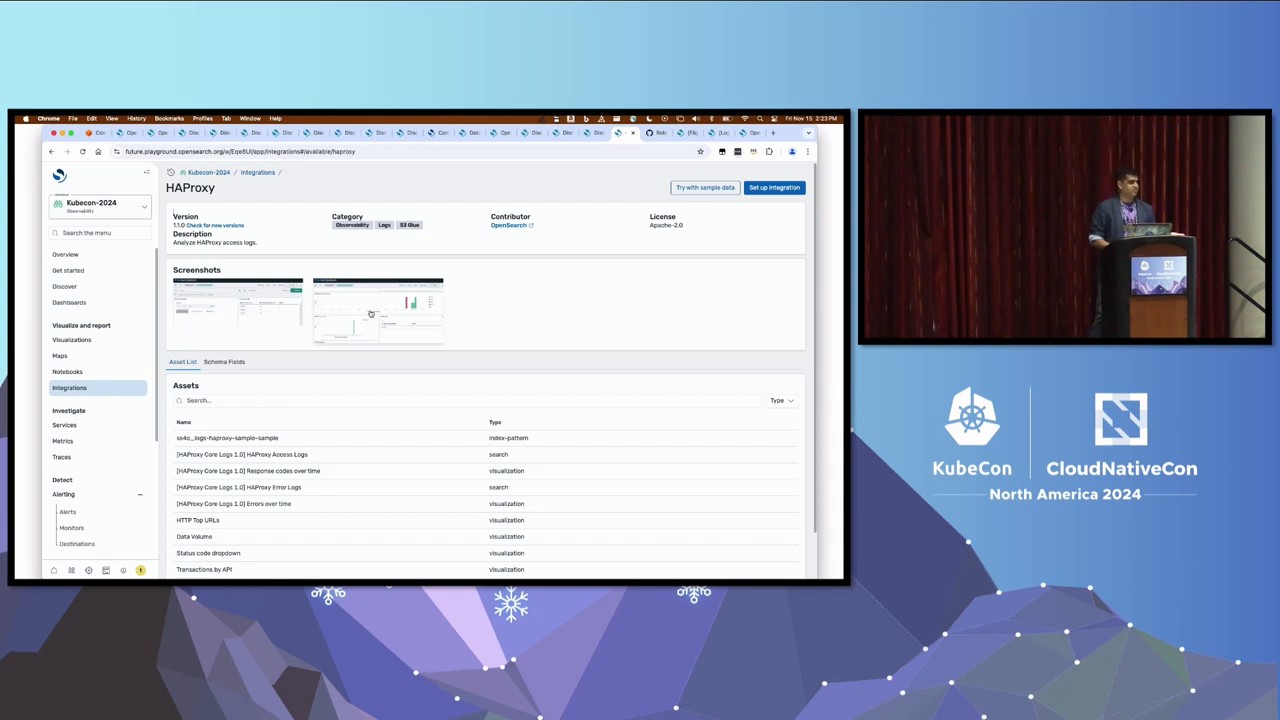
{"action": "scroll", "scroll_direction": "down", "scroll_amount": 3}
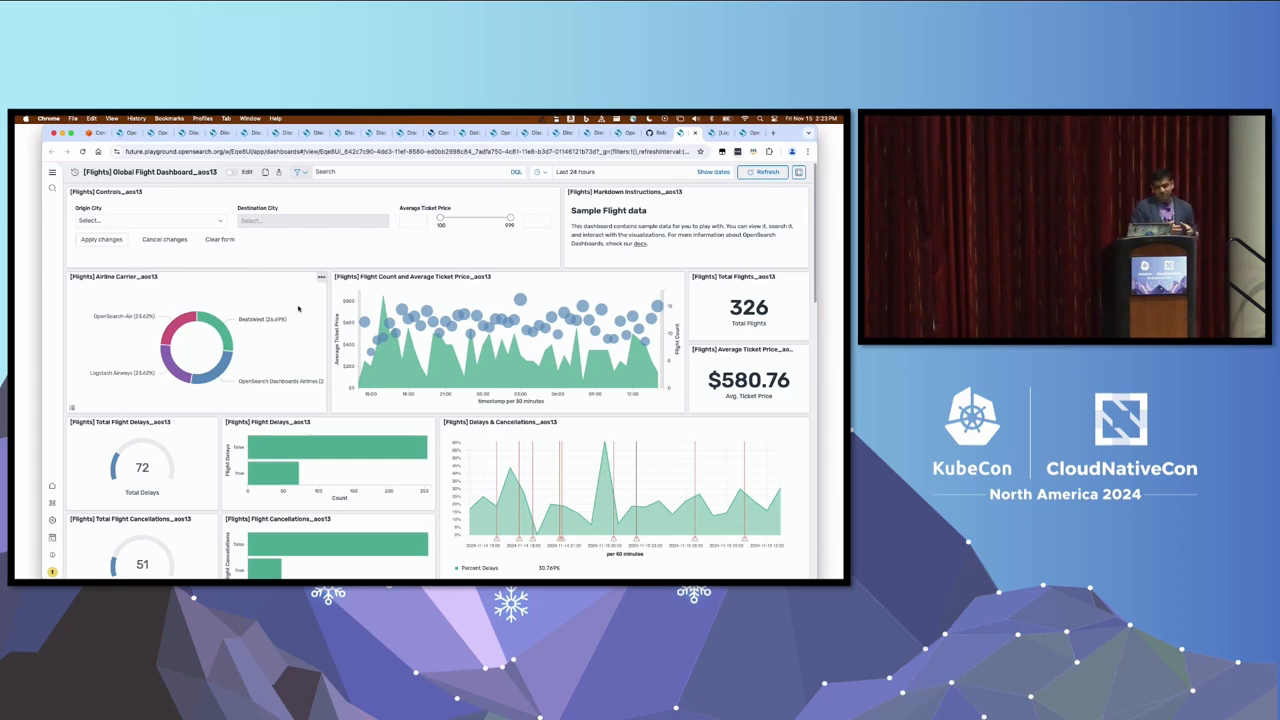
{"action": "mouse_move", "coordinate": [418, 330]}
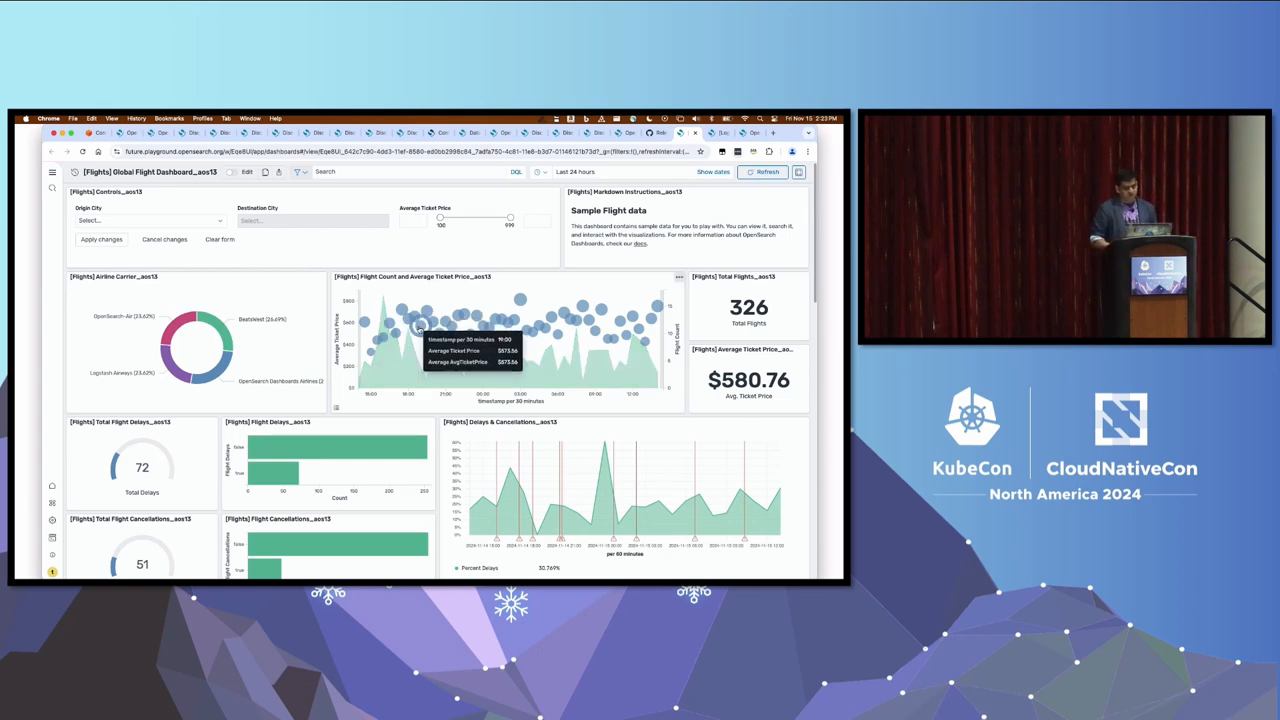
Scroll down the Sample Logs dashboard past its charts, heatmap and visitors map
{"action": "scroll", "scroll_direction": "down", "scroll_amount": 3}
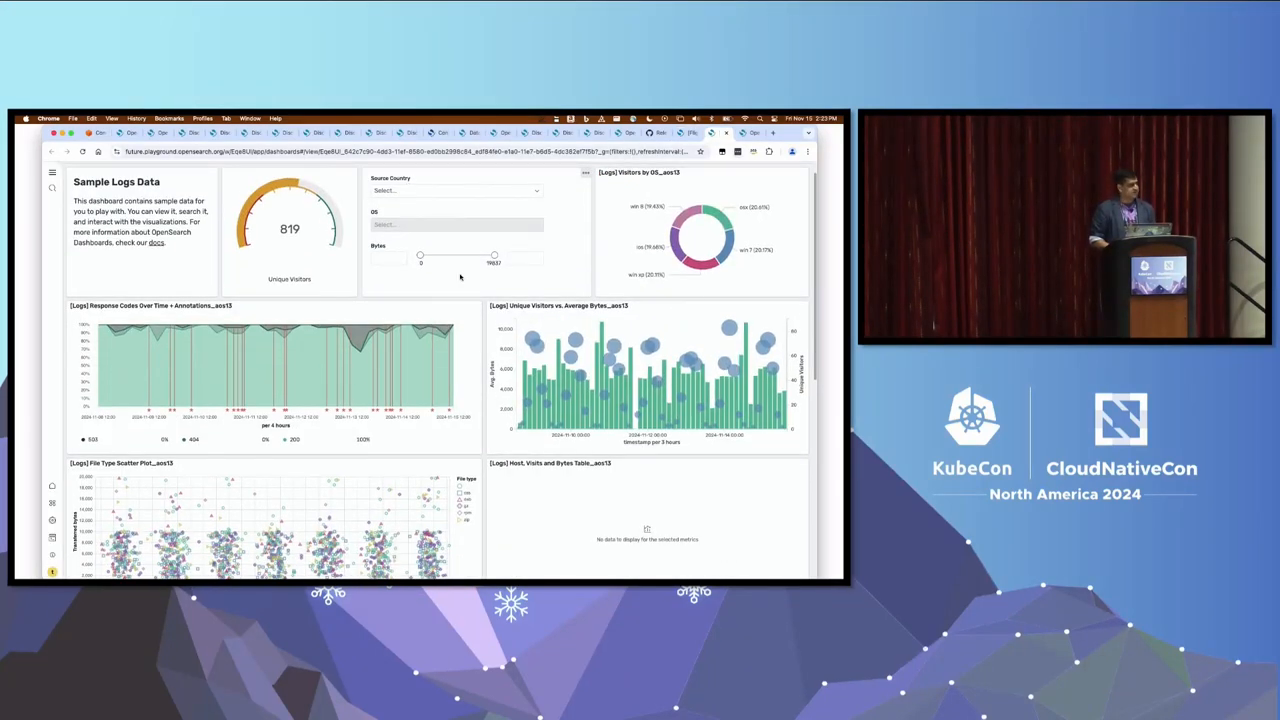
{"action": "scroll", "scroll_direction": "down", "scroll_amount": 3}
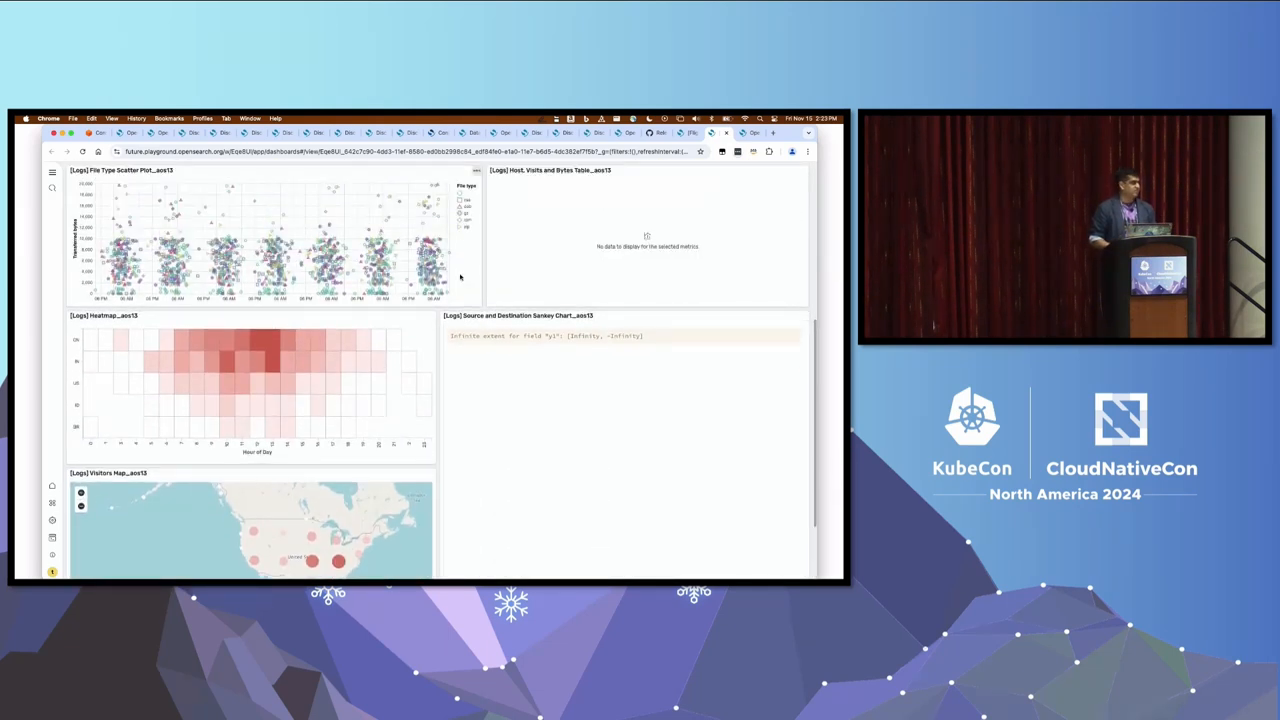
{"action": "mouse_move", "coordinate": [624, 172]}
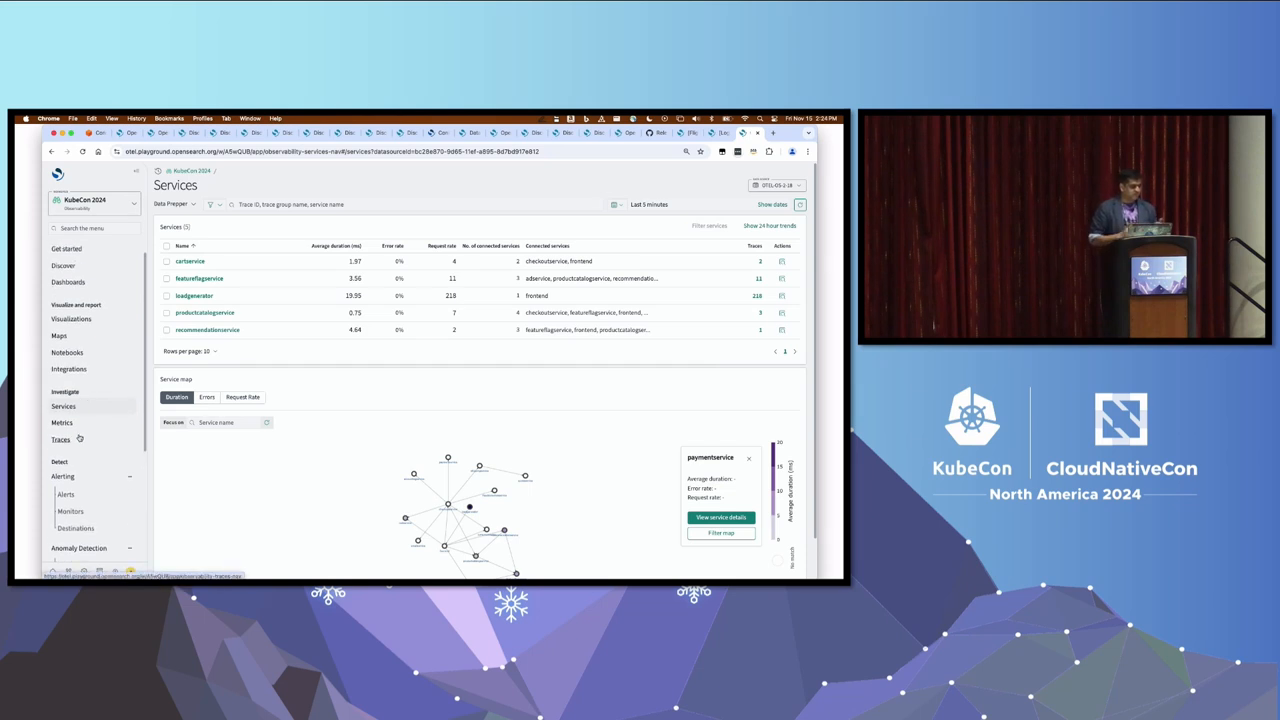
{"action": "scroll", "scroll_direction": "down", "scroll_amount": 3}
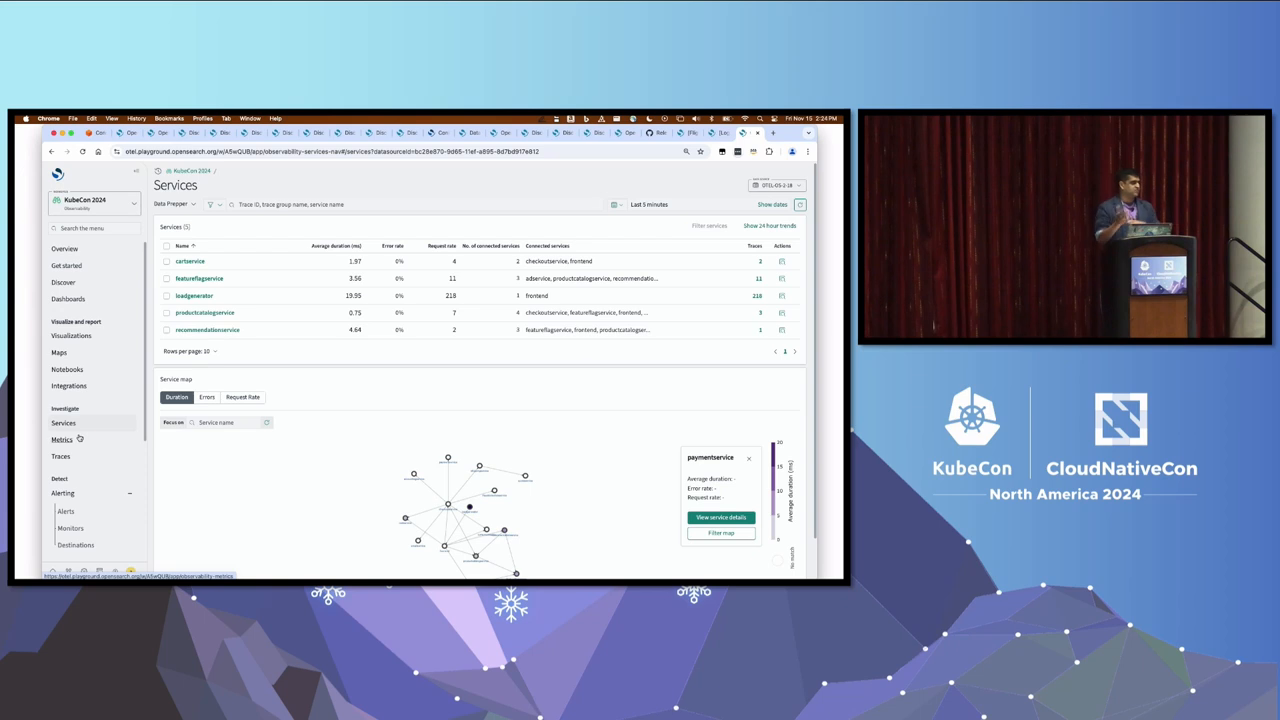
{"action": "mouse_move", "coordinate": [60, 440]}
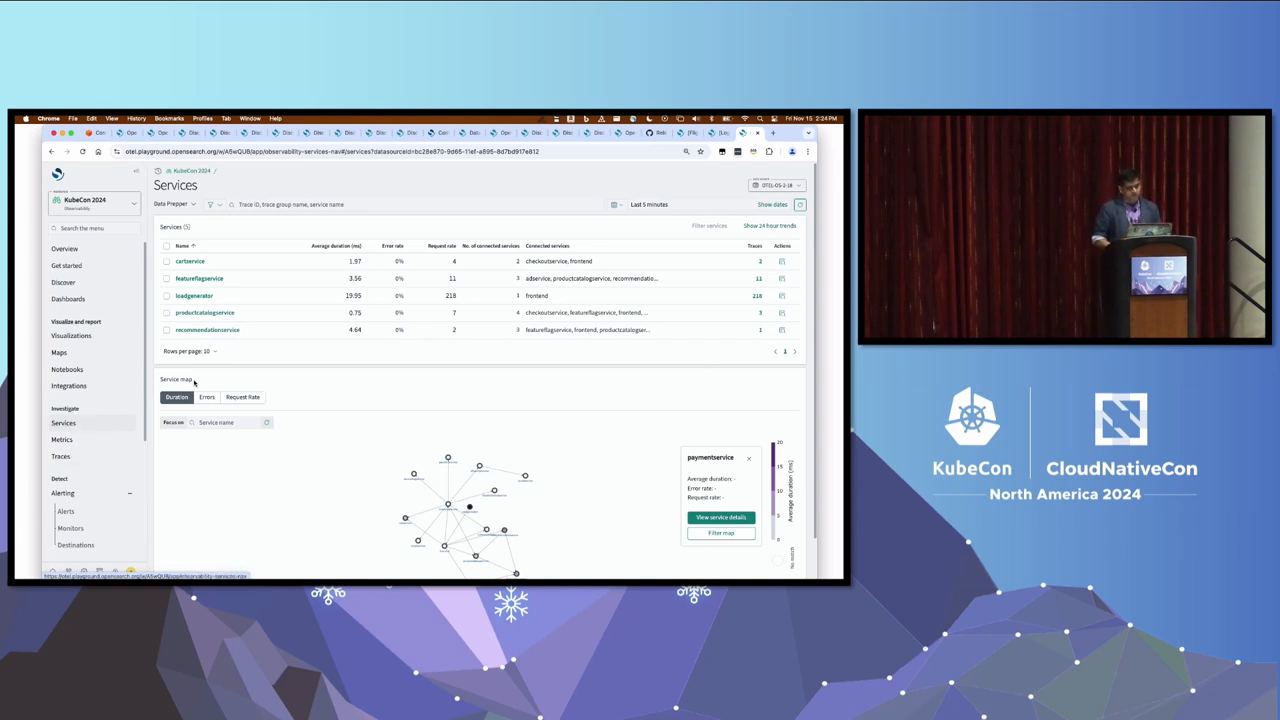
{"action": "mouse_move", "coordinate": [312, 370]}
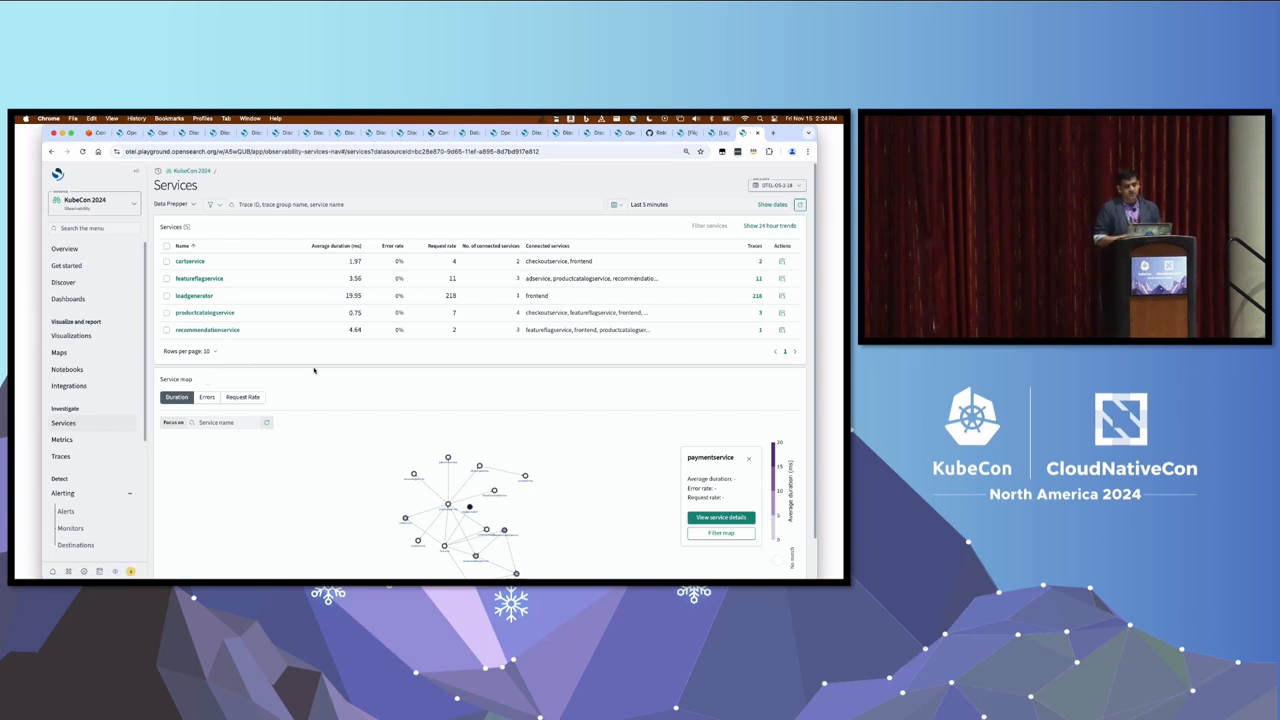
{"action": "left_click", "coordinate": [172, 204]}
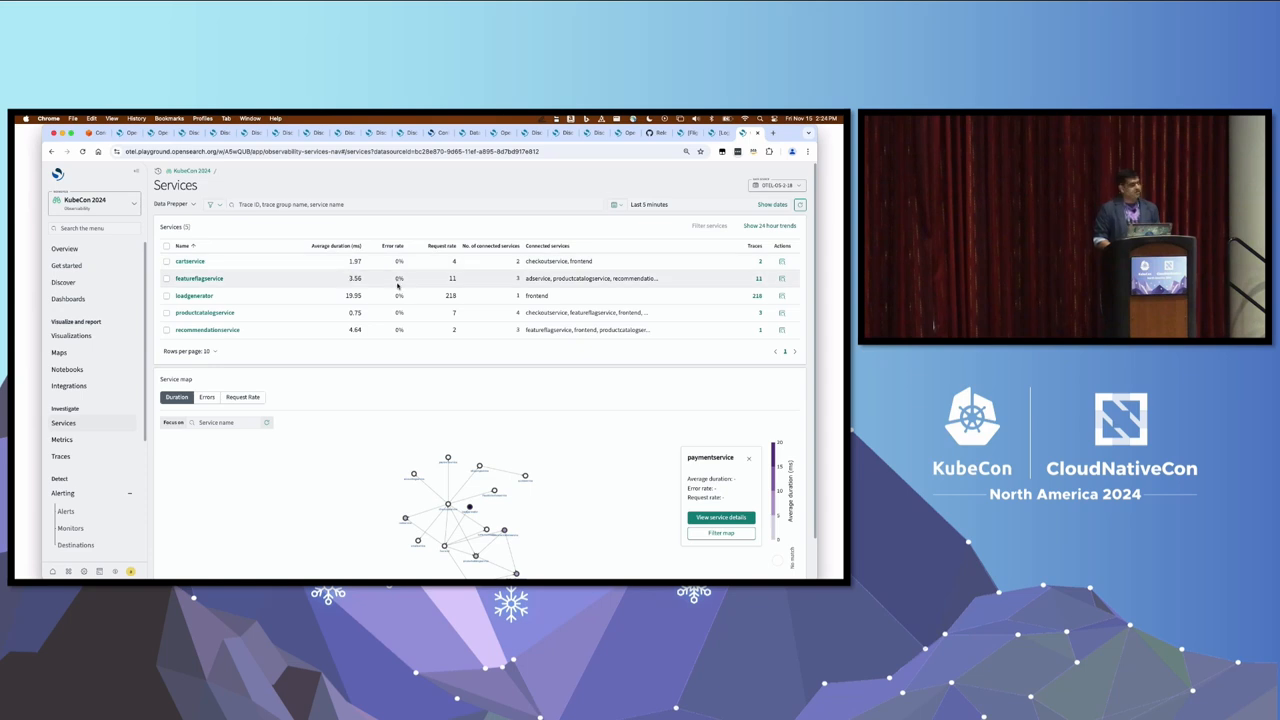
{"action": "mouse_move", "coordinate": [480, 504]}
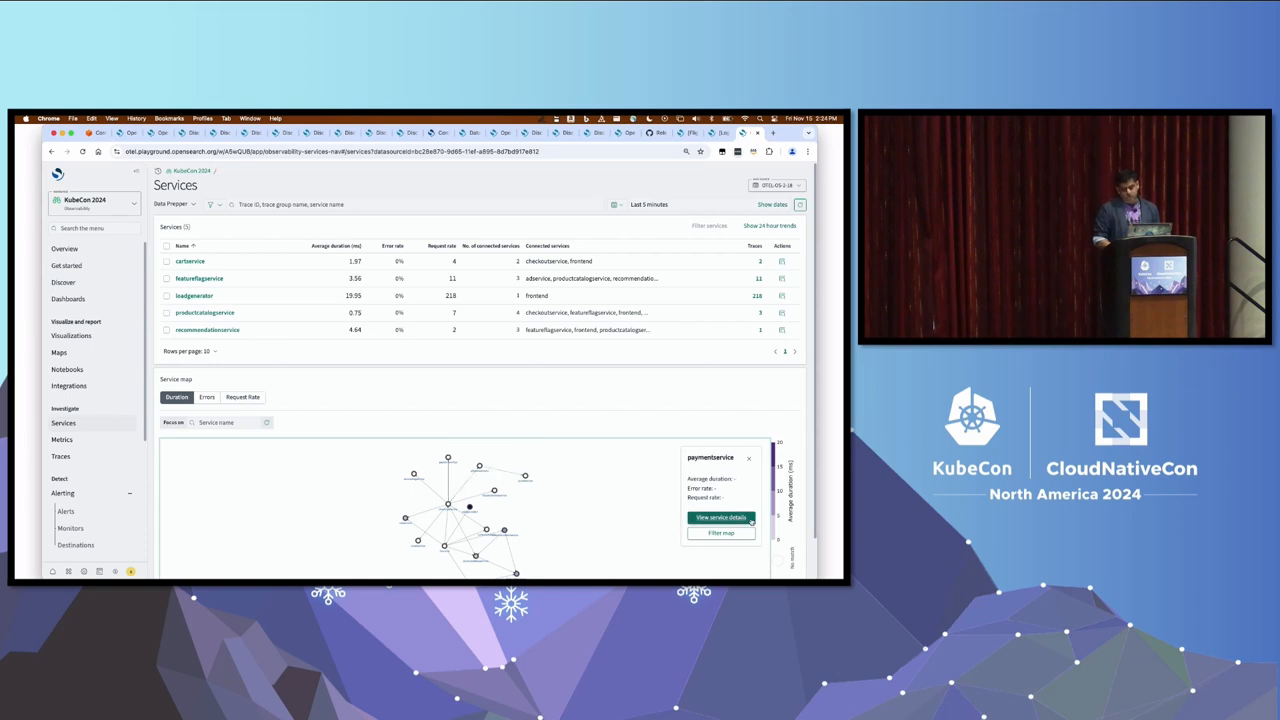
{"action": "left_click", "coordinate": [720, 516]}
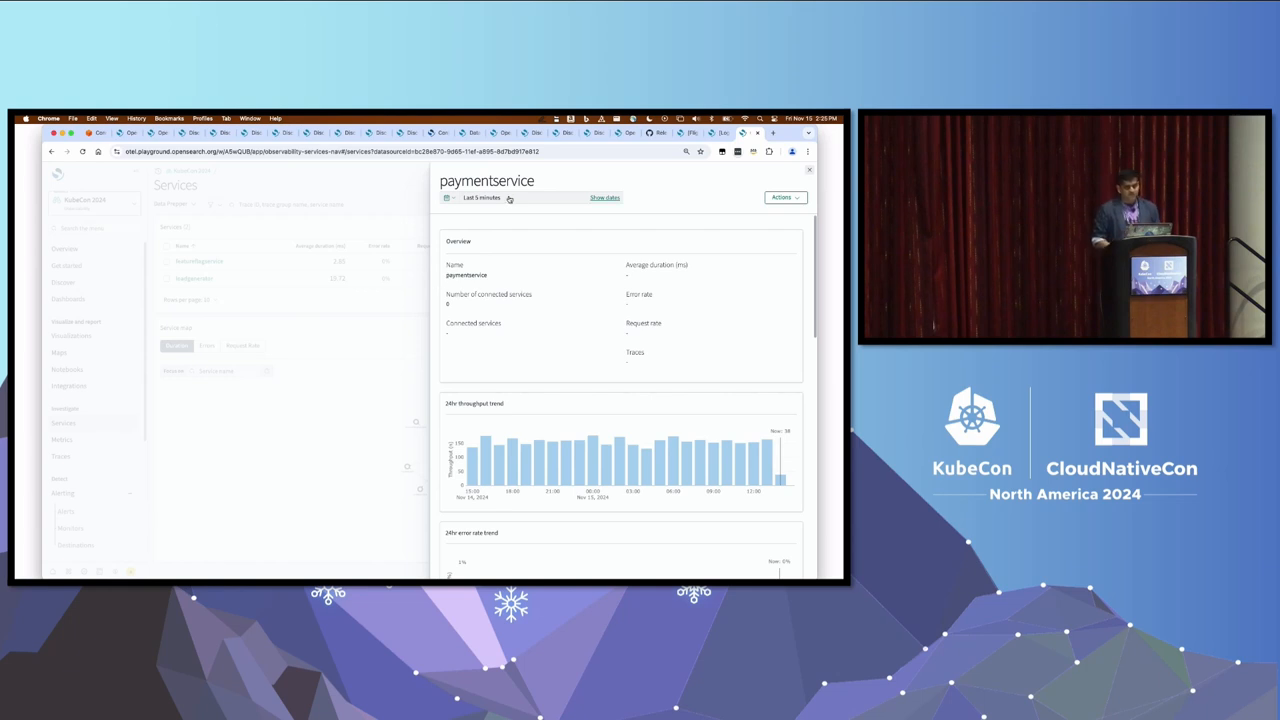
Scroll paymentservice's throughput, error and latency charts and view its service map by request rate and duration
{"action": "scroll", "scroll_direction": "down", "scroll_amount": 3}
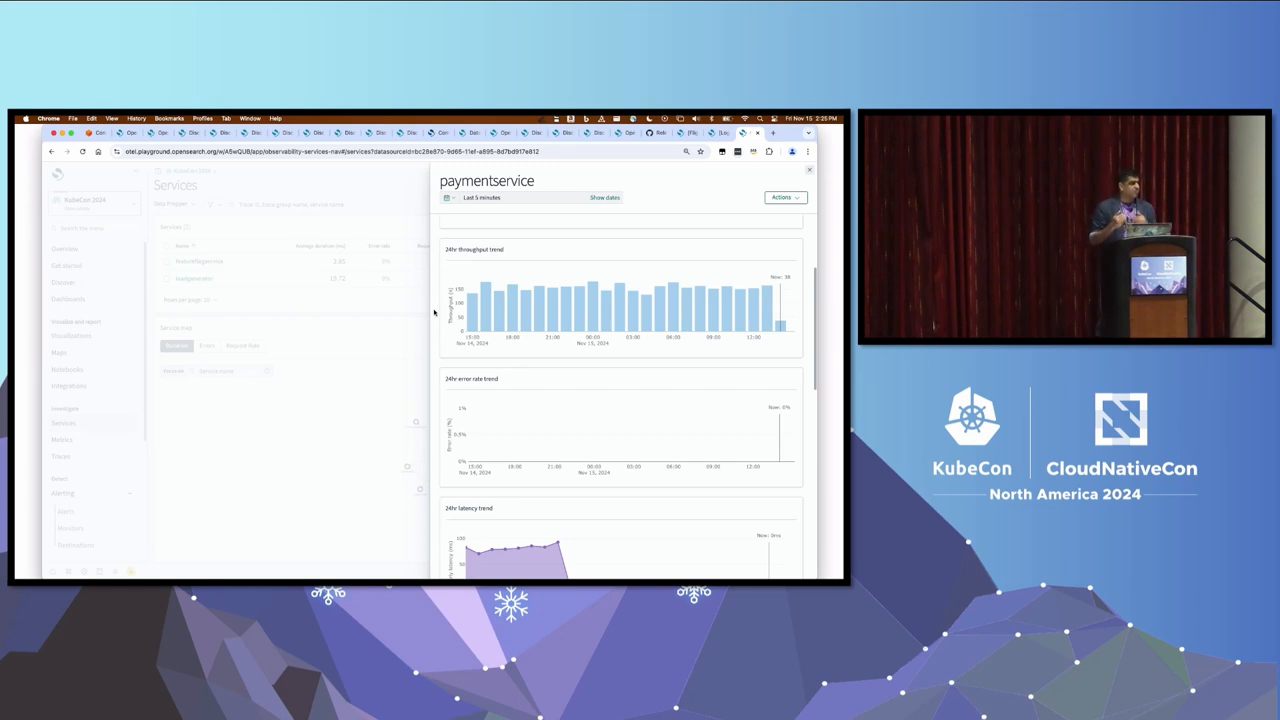
{"action": "scroll", "scroll_direction": "down", "scroll_amount": 3}
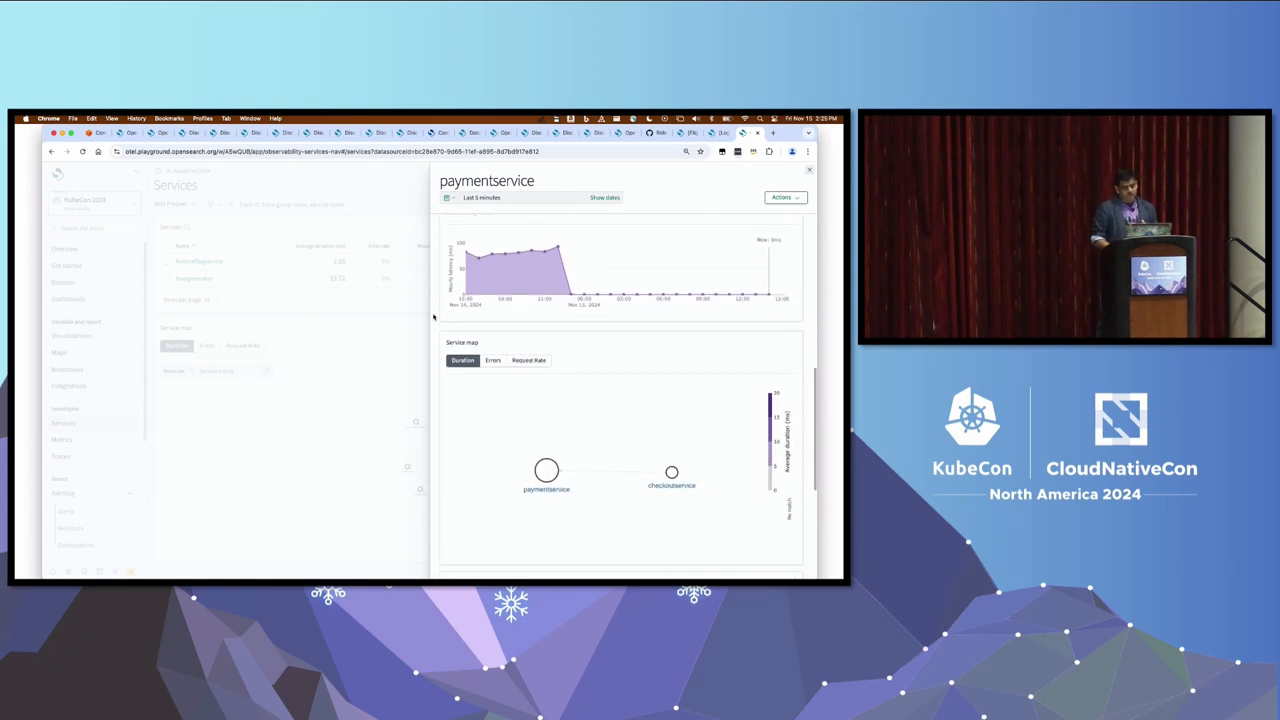
{"action": "scroll", "scroll_direction": "down", "scroll_amount": 3}
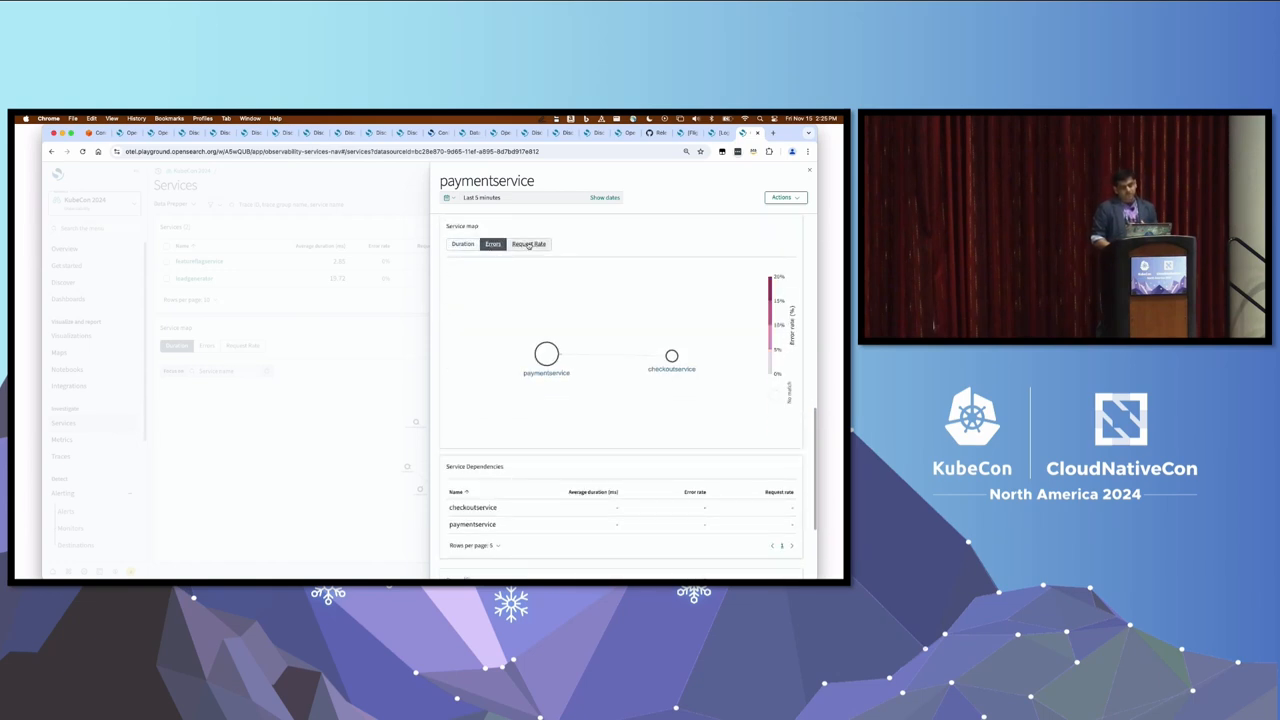
{"action": "left_click", "coordinate": [528, 244]}
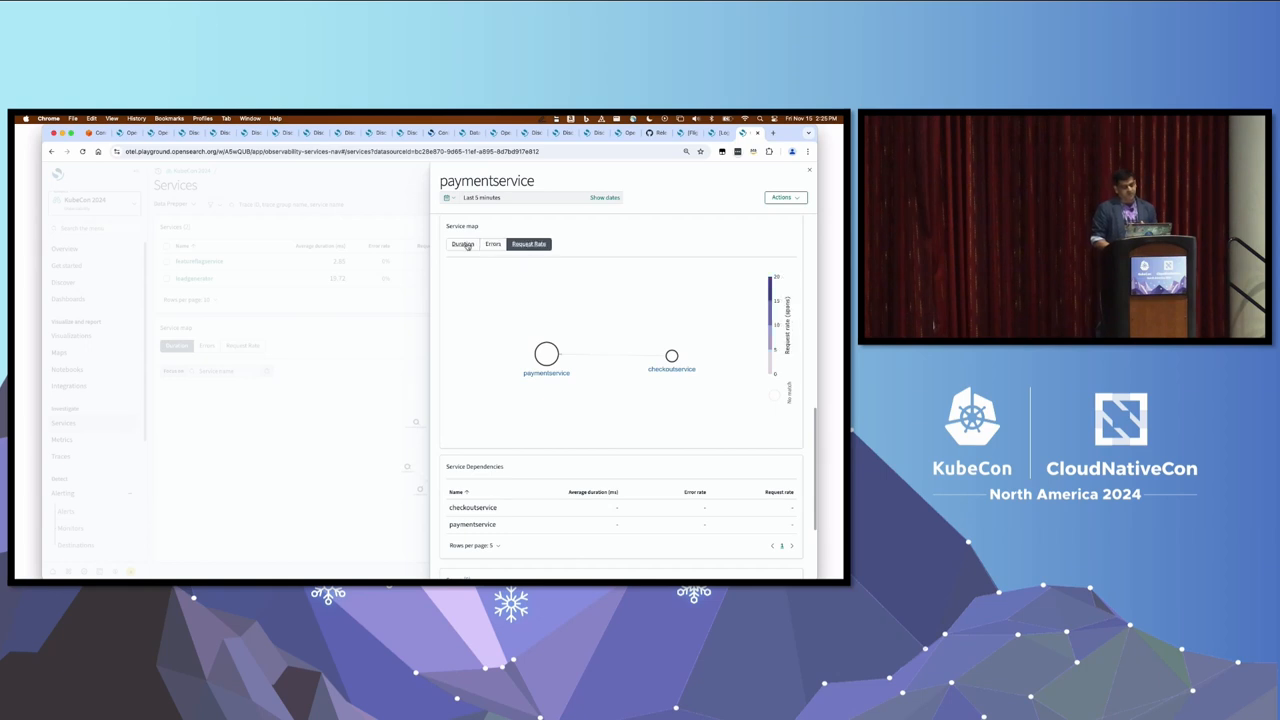
{"action": "left_click", "coordinate": [462, 244]}
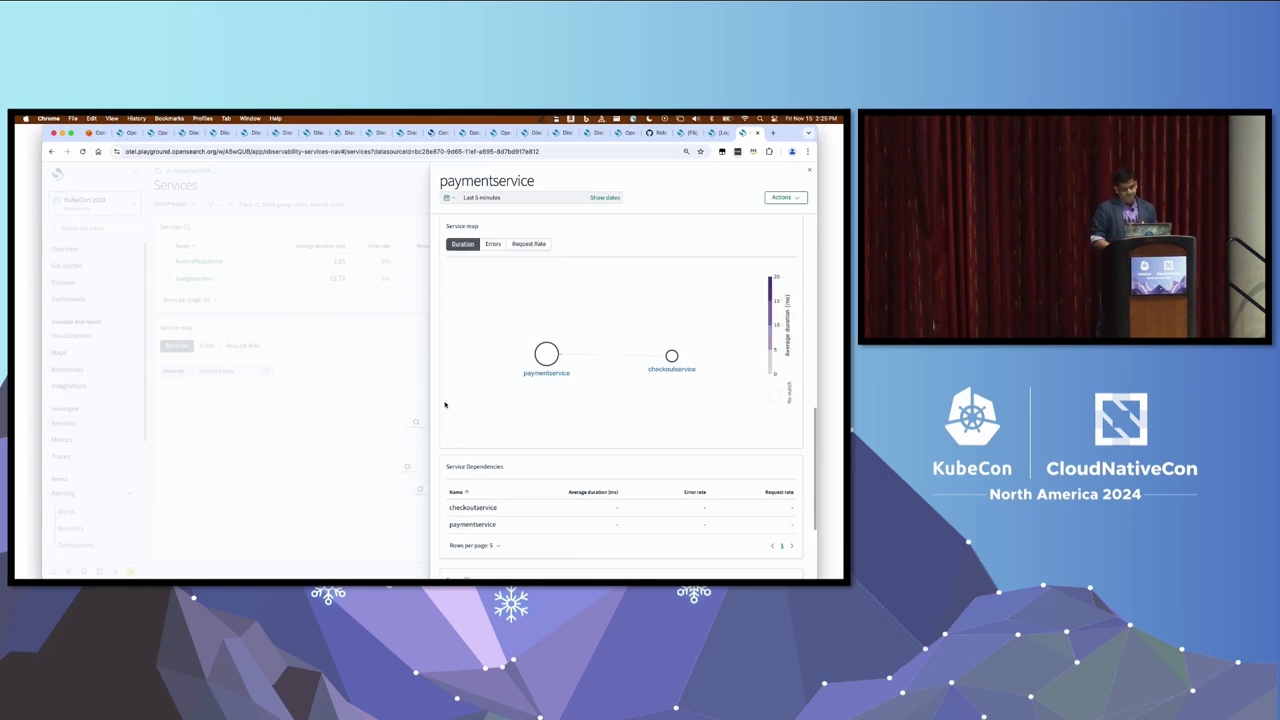
{"action": "scroll", "scroll_direction": "down", "scroll_amount": 3}
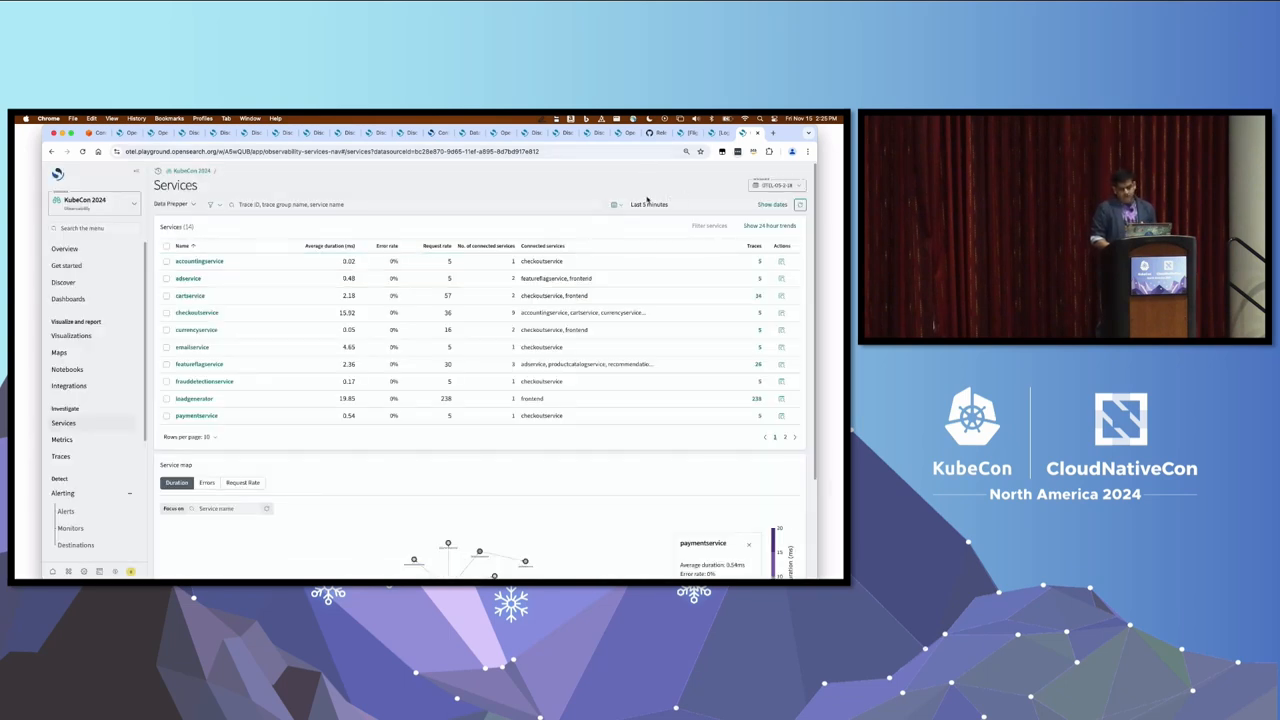
Set the Services time range to This week and select the shippingservice node in the service map
{"action": "left_click", "coordinate": [648, 204]}
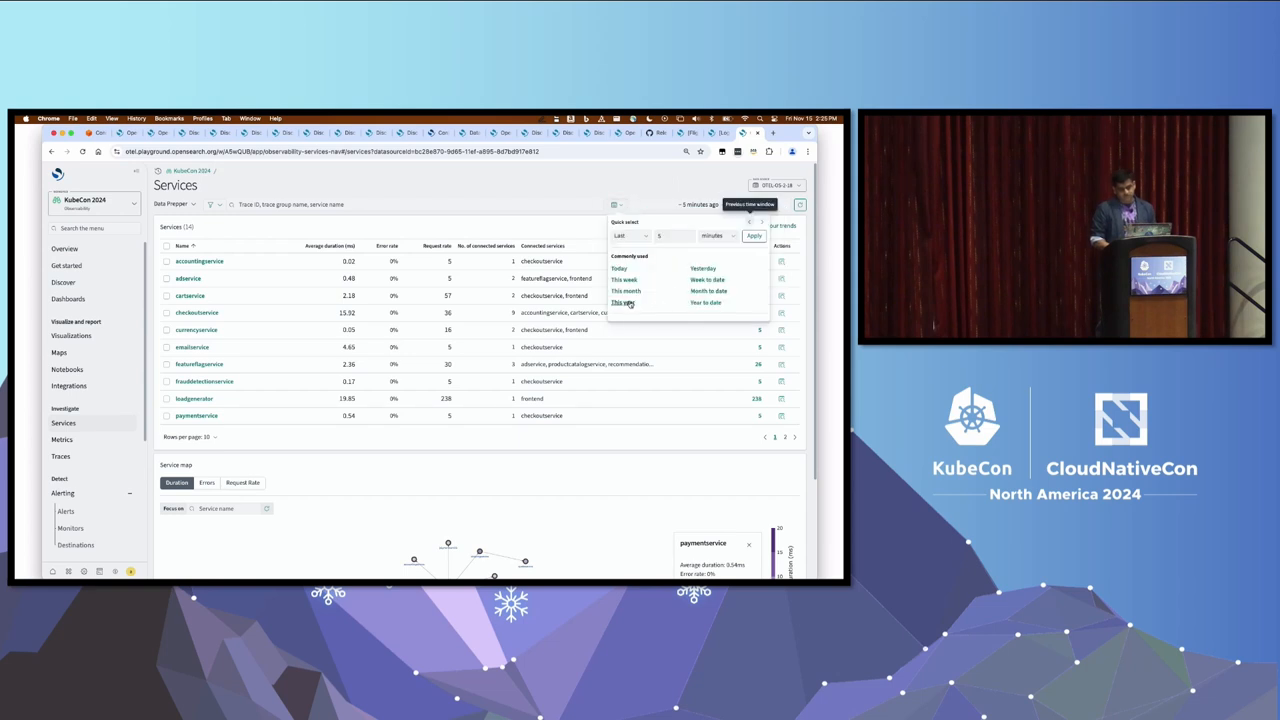
{"action": "left_click", "coordinate": [624, 290]}
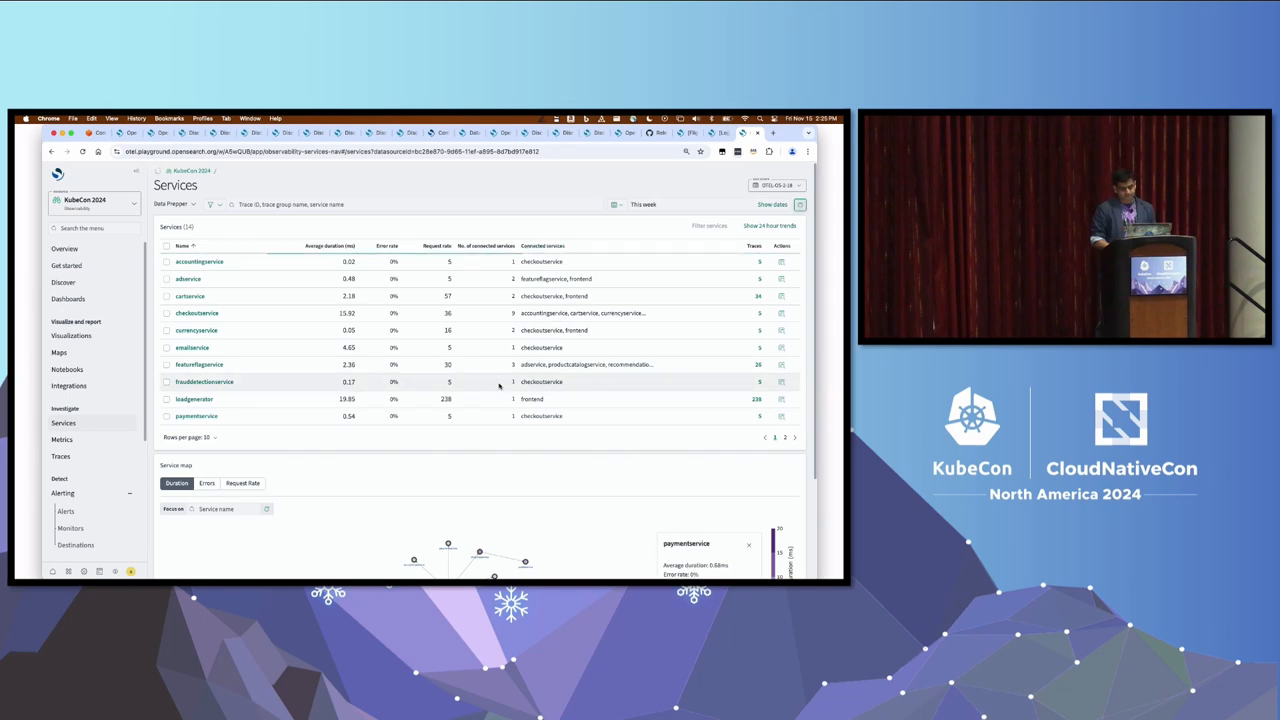
{"action": "scroll", "scroll_direction": "down", "scroll_amount": 3}
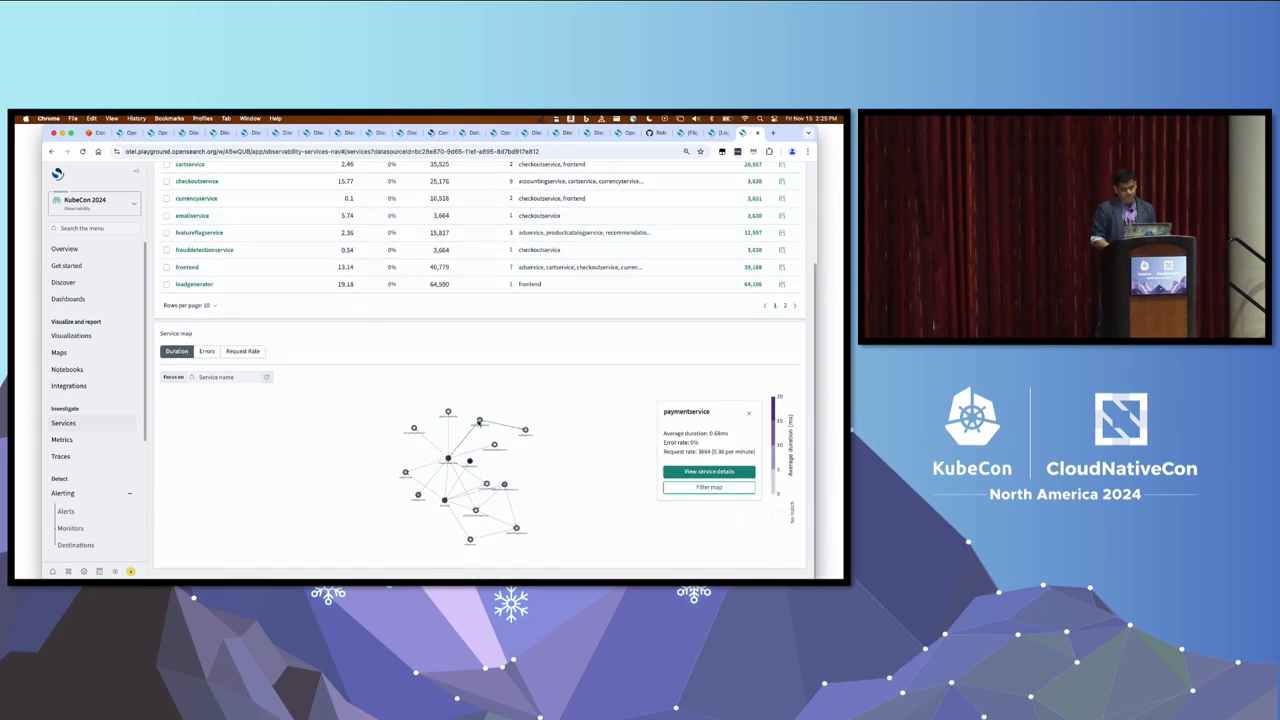
{"action": "left_click", "coordinate": [478, 422]}
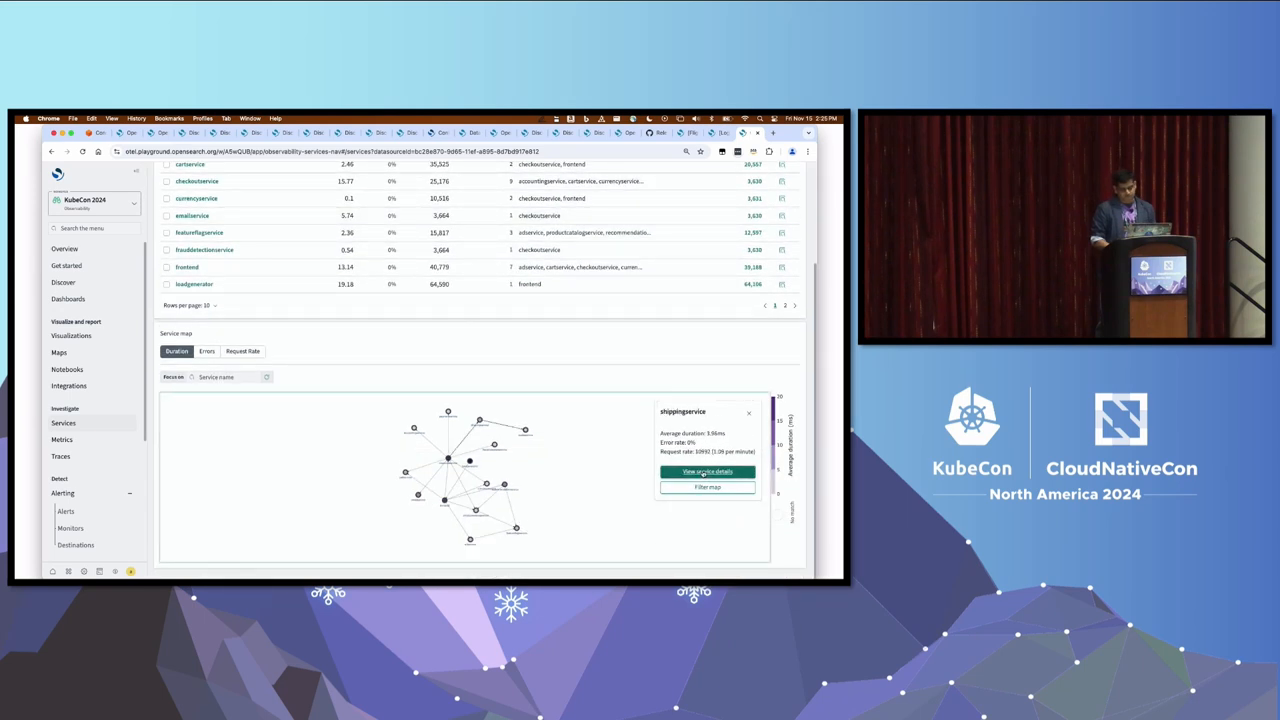
View shippingservice's full details and inspect one span's attributes from its Spans table
{"action": "left_click", "coordinate": [708, 472]}
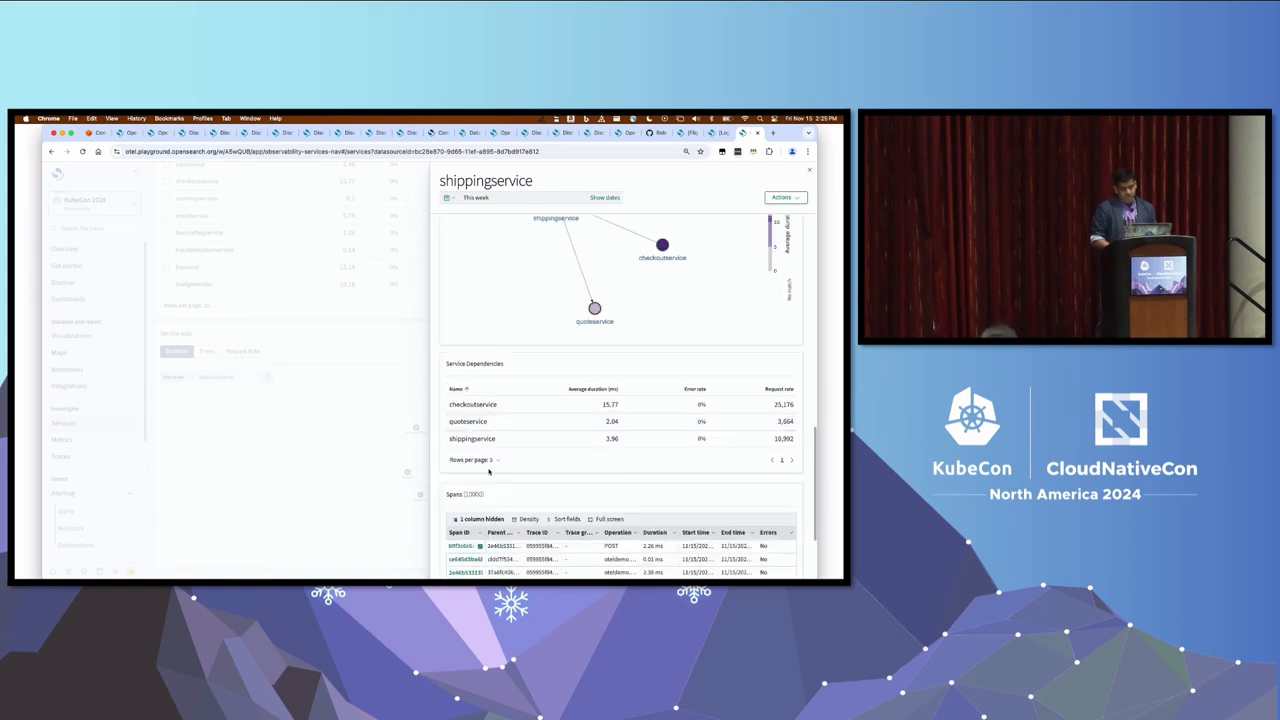
{"action": "scroll", "scroll_direction": "down", "scroll_amount": 3}
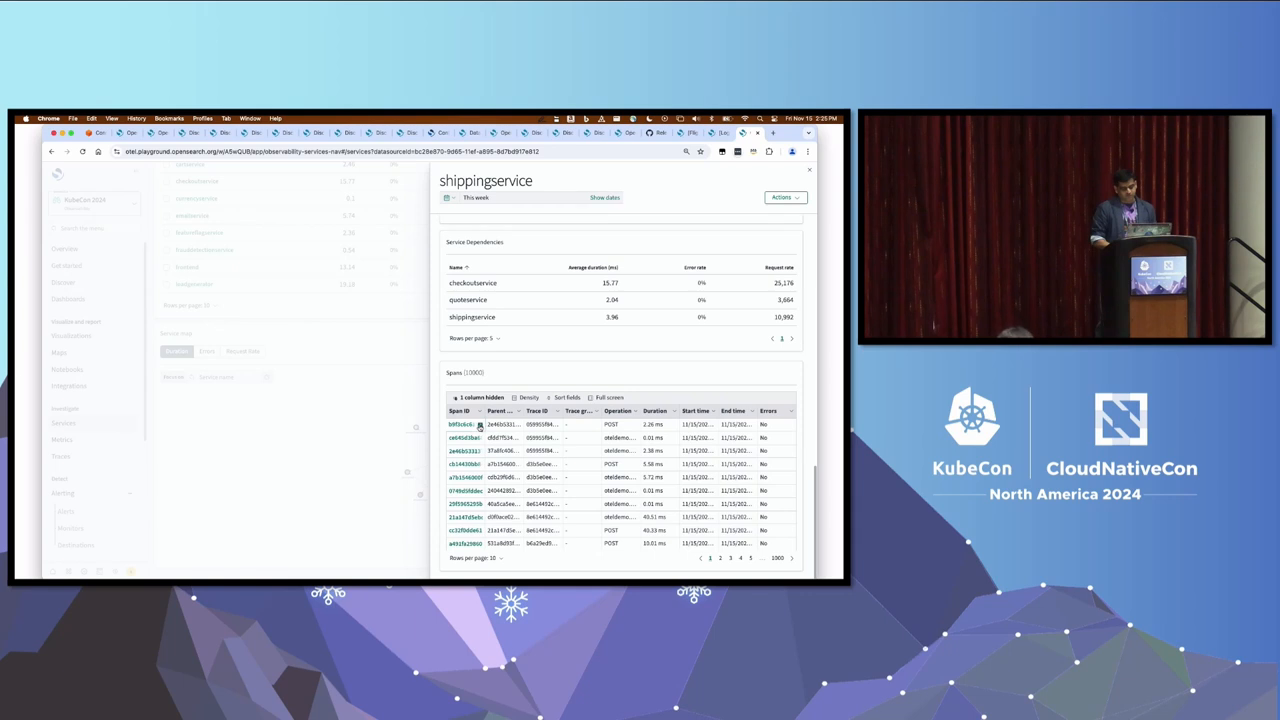
{"action": "left_click", "coordinate": [460, 424]}
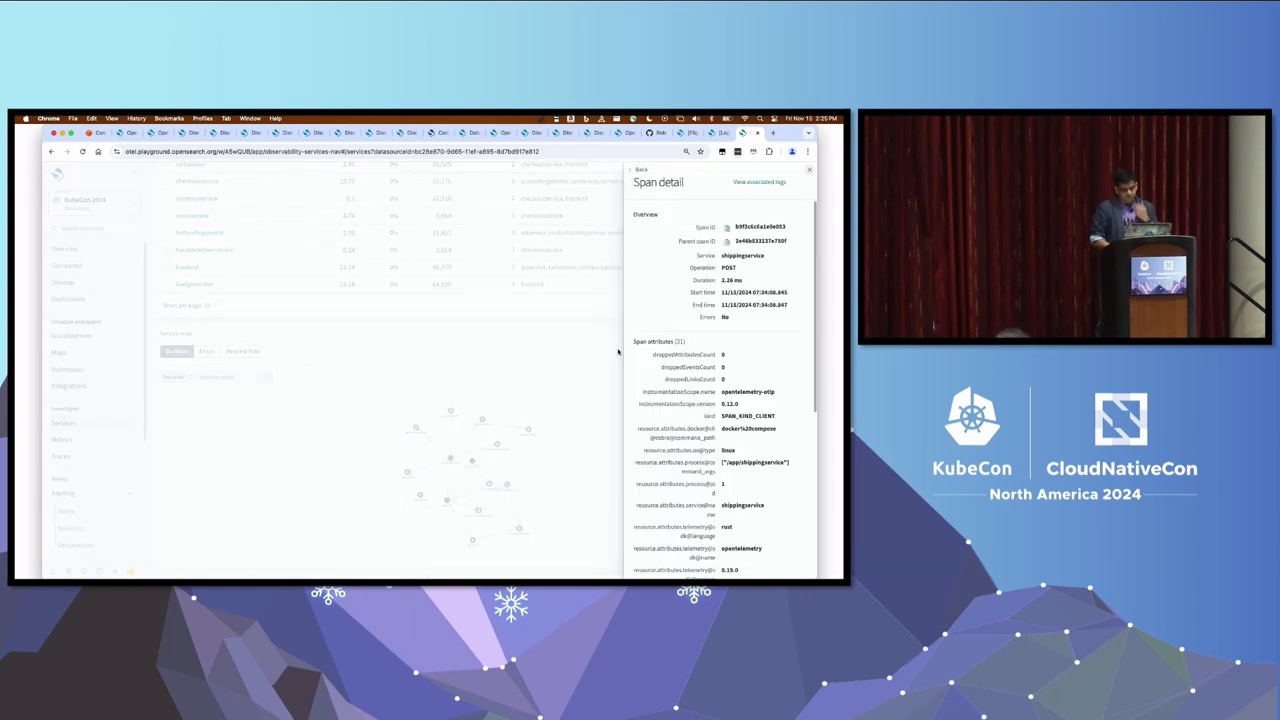
{"action": "scroll", "scroll_direction": "down", "scroll_amount": 3}
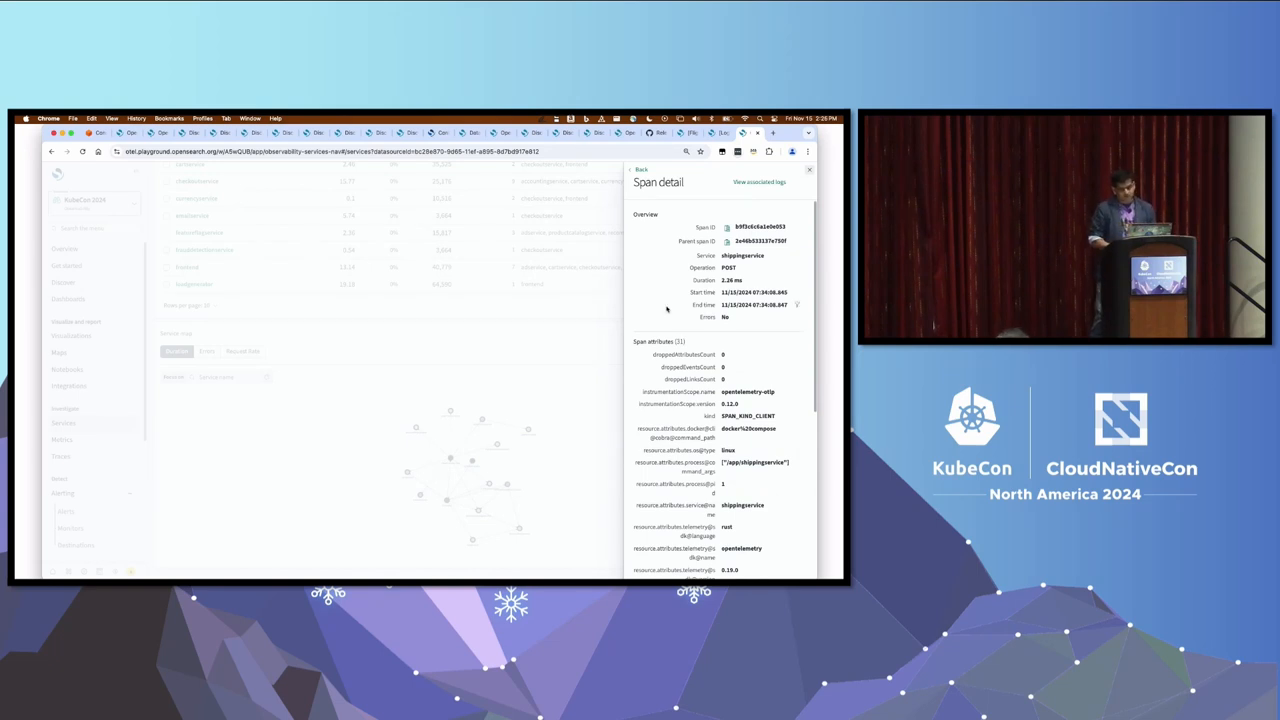
Go to Discover to begin a new log search
{"action": "left_click", "coordinate": [64, 282]}
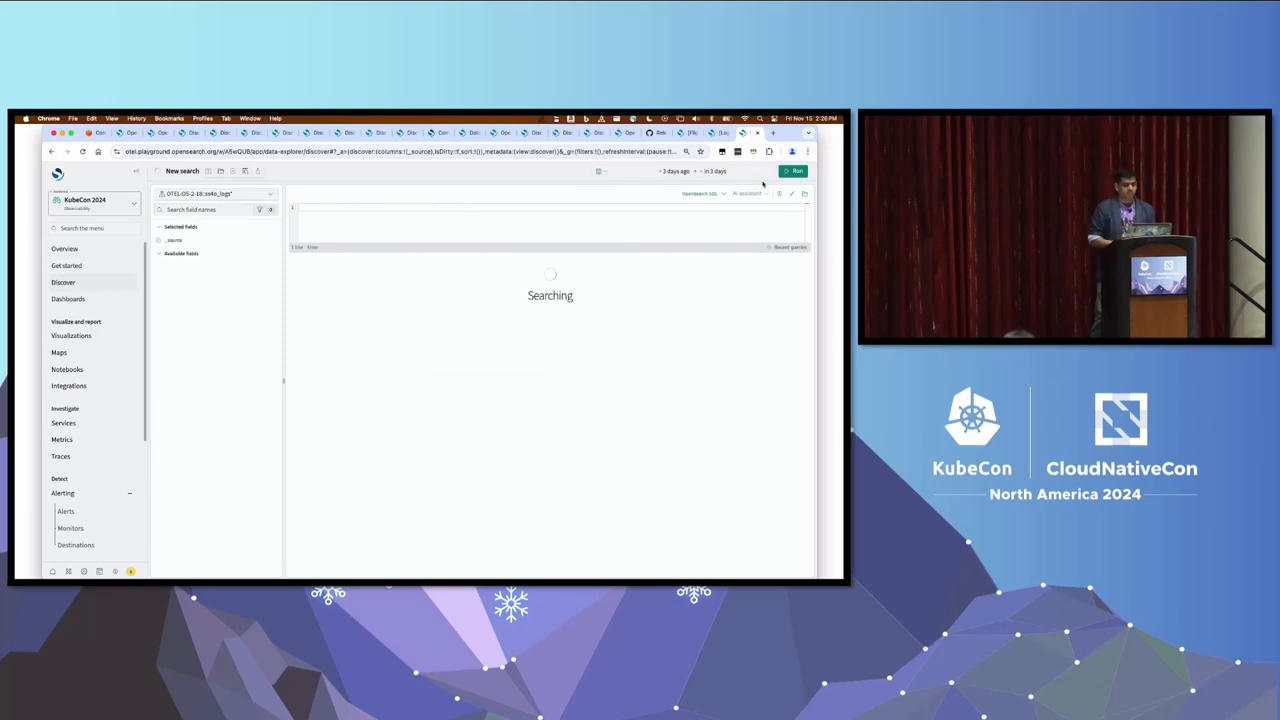
{"action": "left_click", "coordinate": [796, 172]}
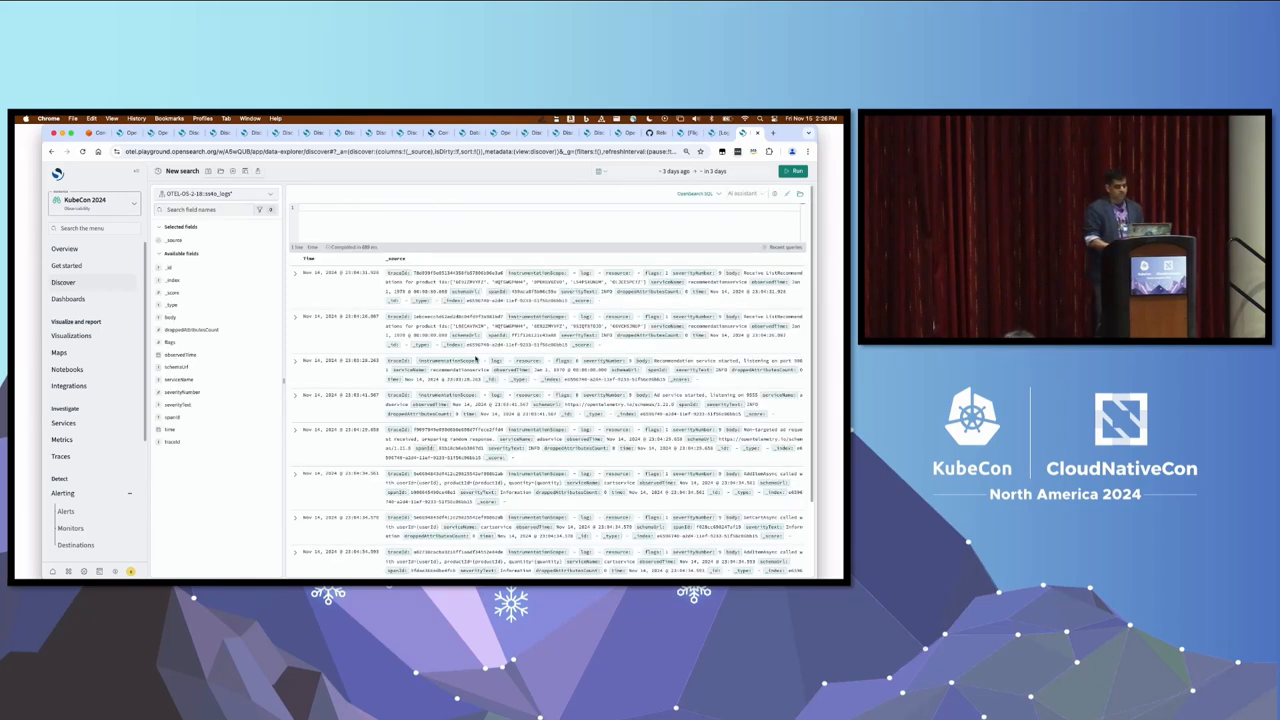
Run the Discover query on the sample web logs and list the timestamped documents
{"action": "left_click", "coordinate": [296, 272]}
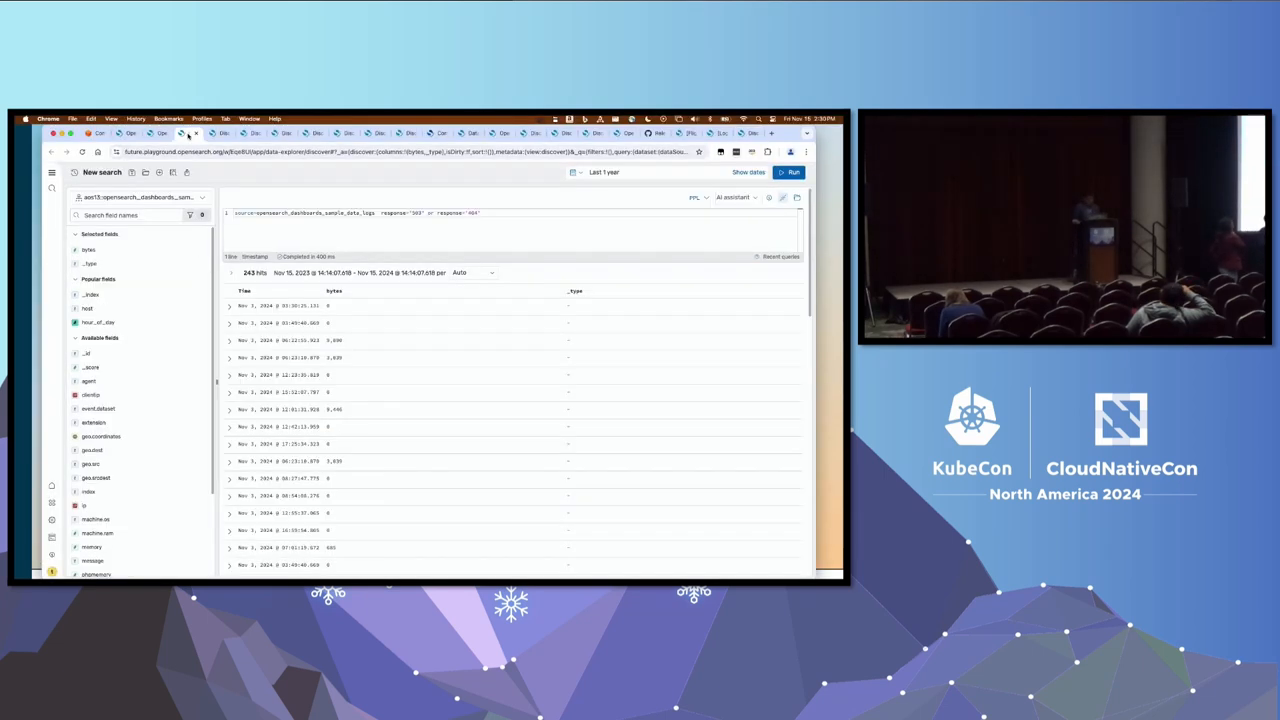
Bring up Mission Control to show all open desktop windows
{"action": "left_click", "coordinate": [400, 152]}
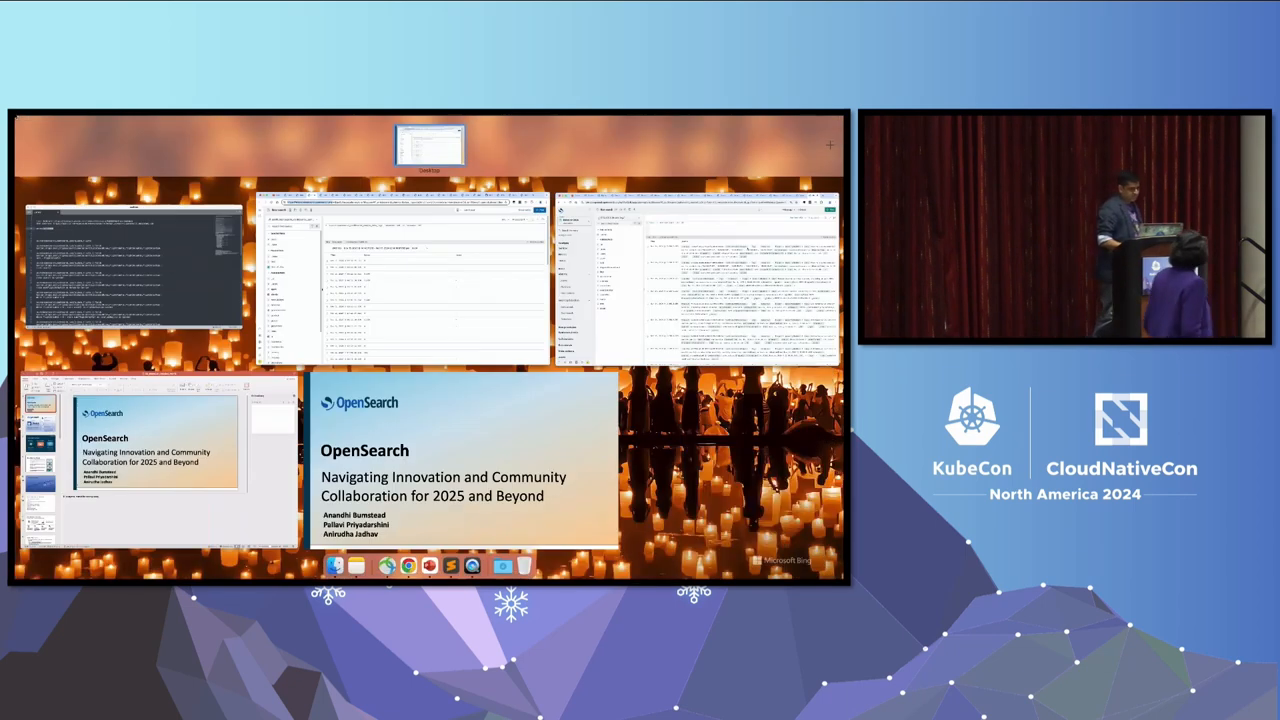
Switch to the Chrome window showing the Kubecon-2024 workspace's Data sources page
{"action": "left_click", "coordinate": [696, 280]}
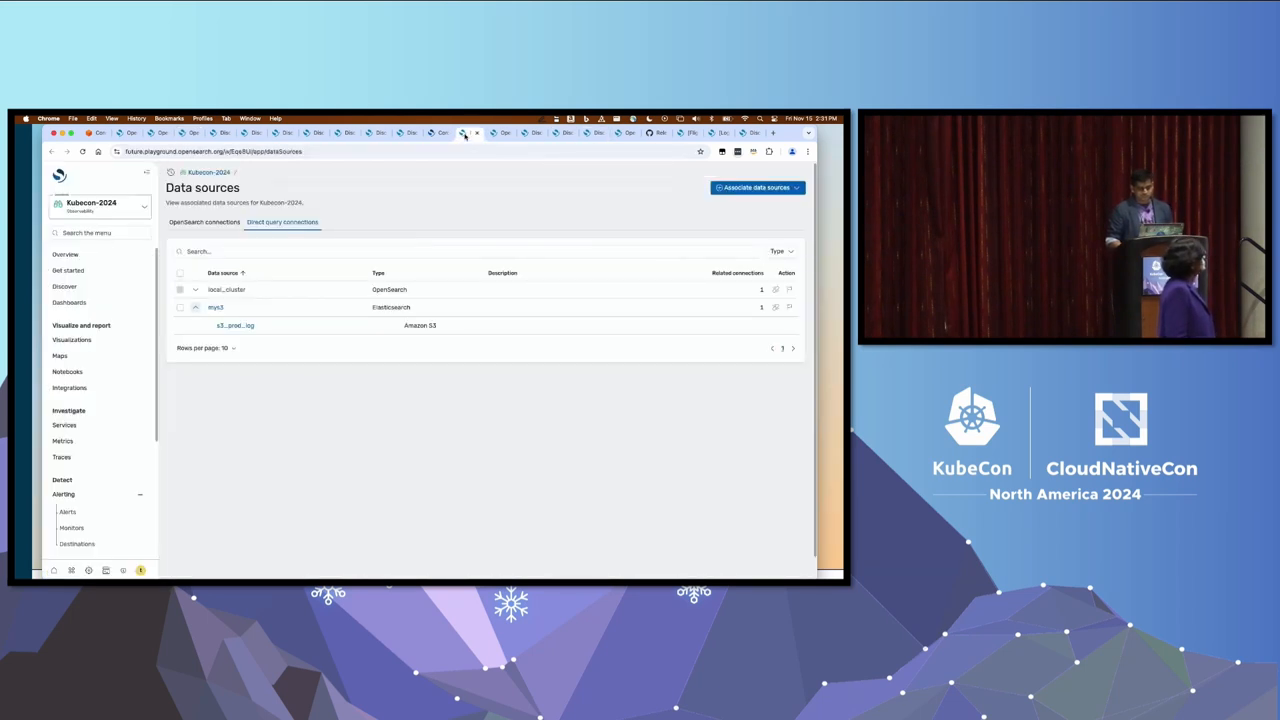
Open the Associate data sources dialog, then search 'ai assistant' in a new Chrome tab
{"action": "left_click", "coordinate": [204, 220]}
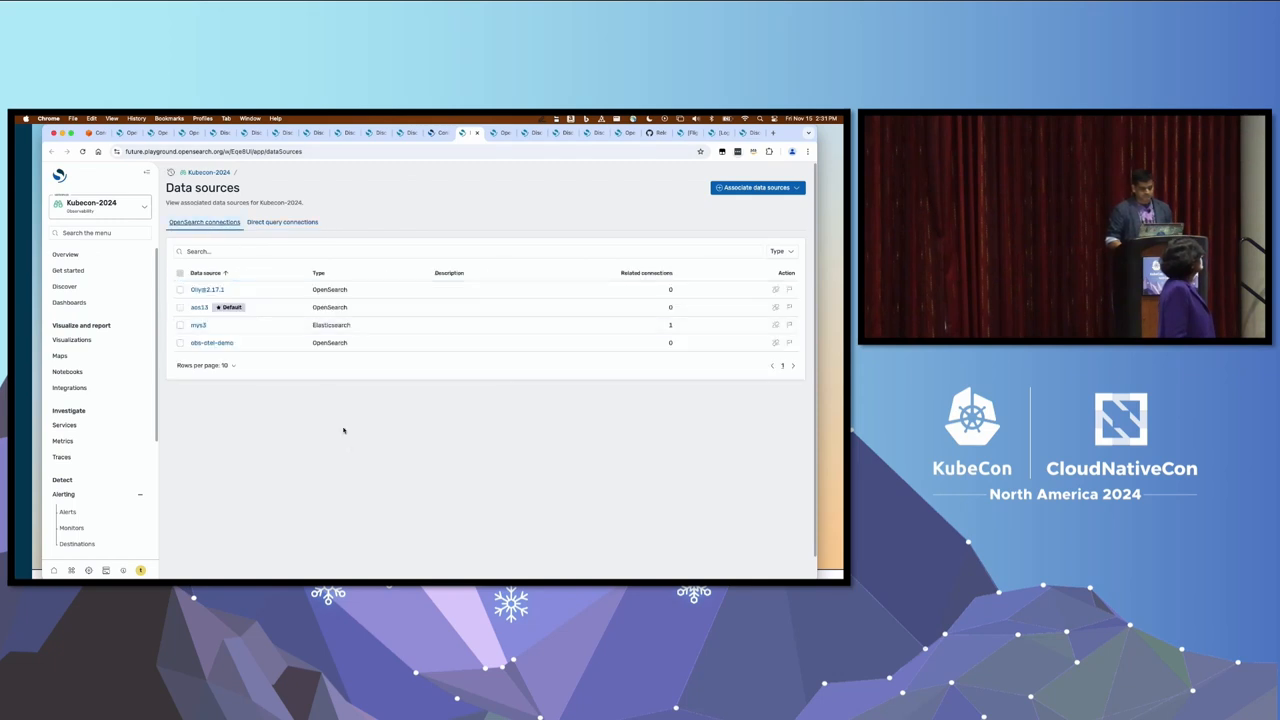
{"action": "mouse_move", "coordinate": [352, 448]}
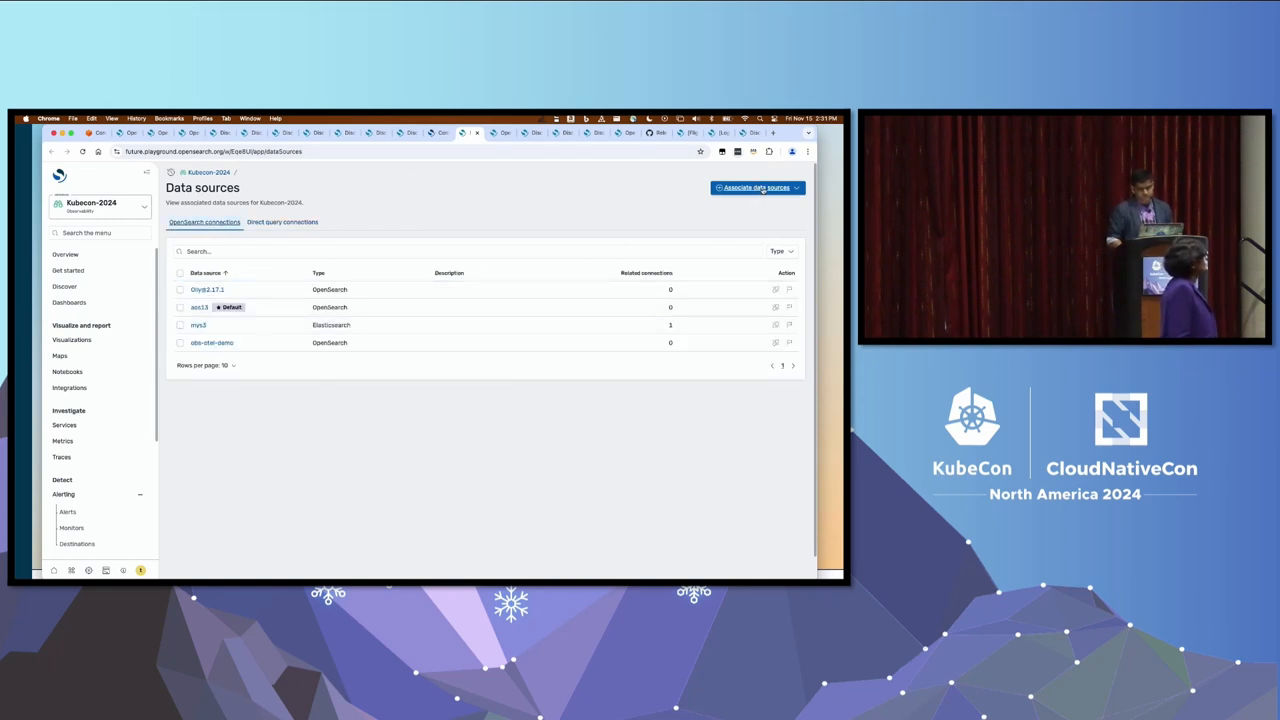
{"action": "left_click", "coordinate": [756, 188]}
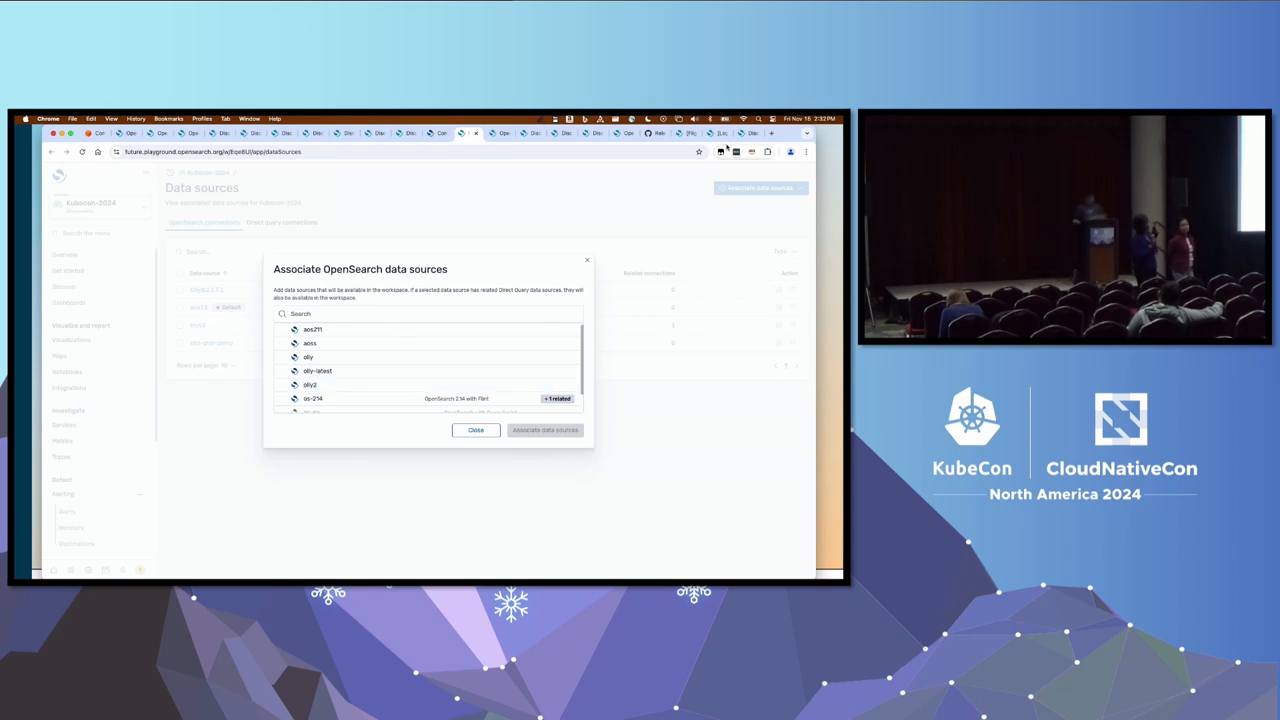
{"action": "mouse_move", "coordinate": [612, 198]}
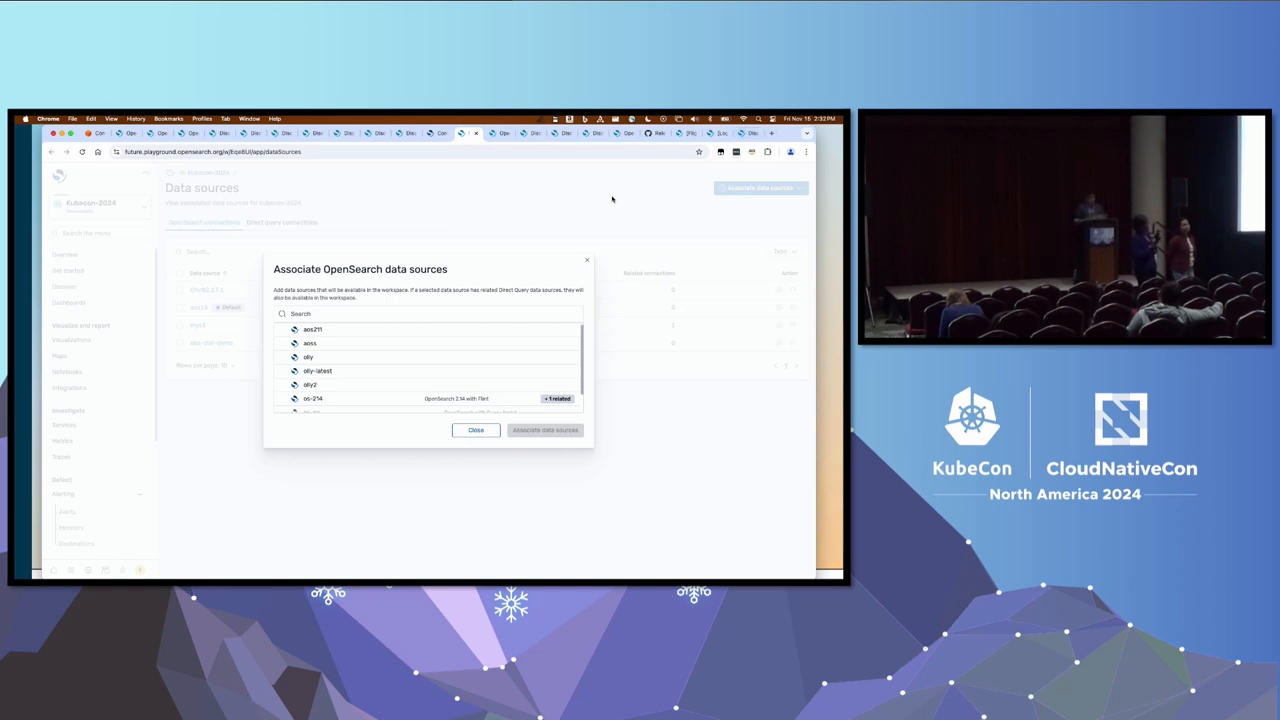
{"action": "mouse_move", "coordinate": [552, 166]}
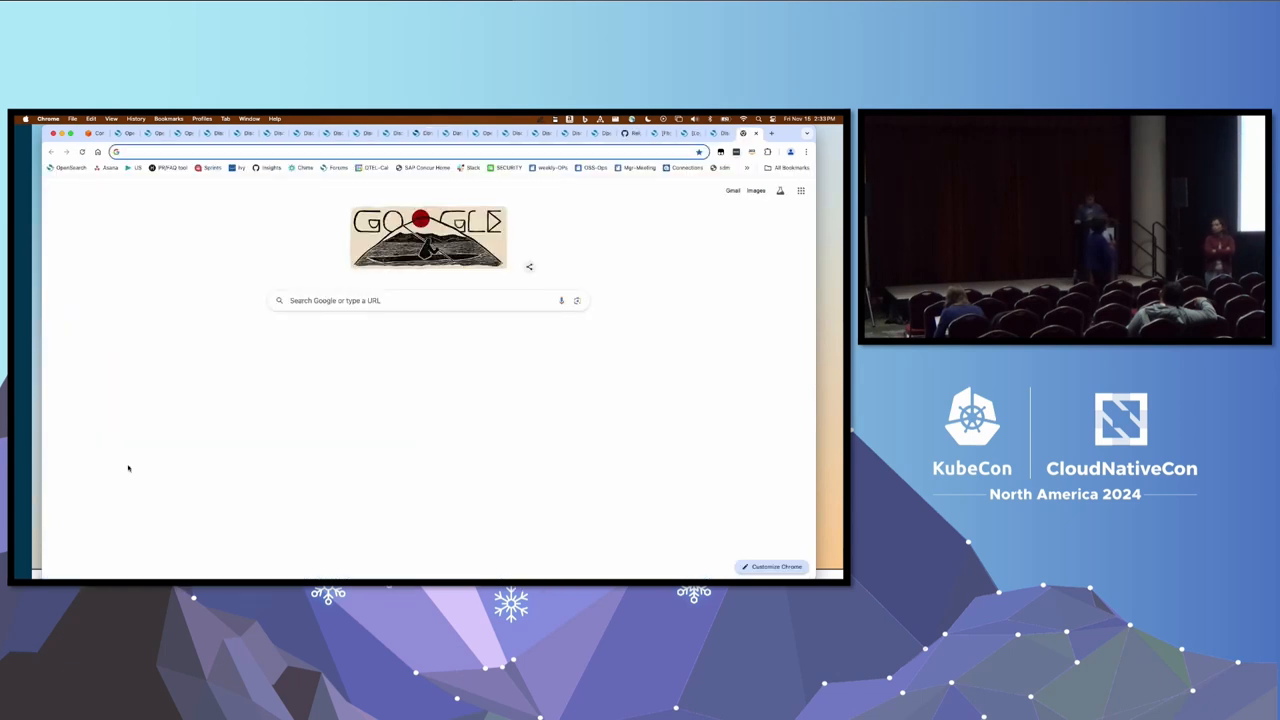
{"action": "type", "text": "ai assistant"}
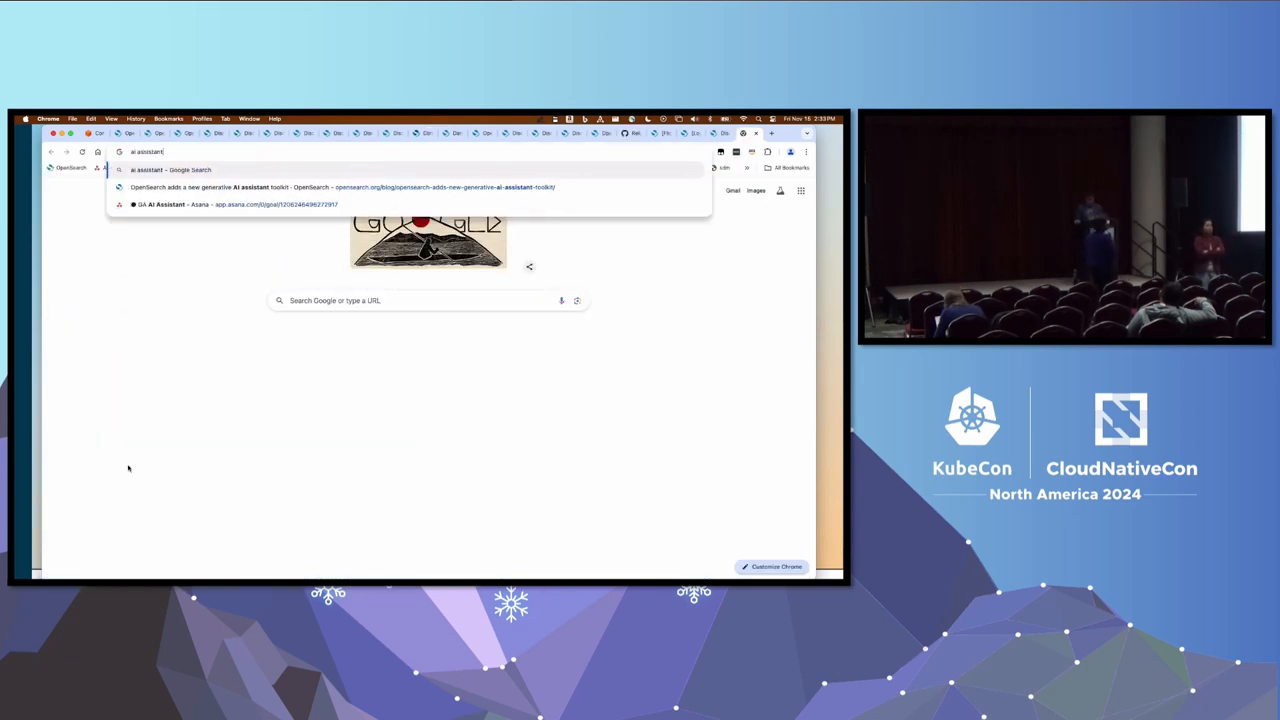